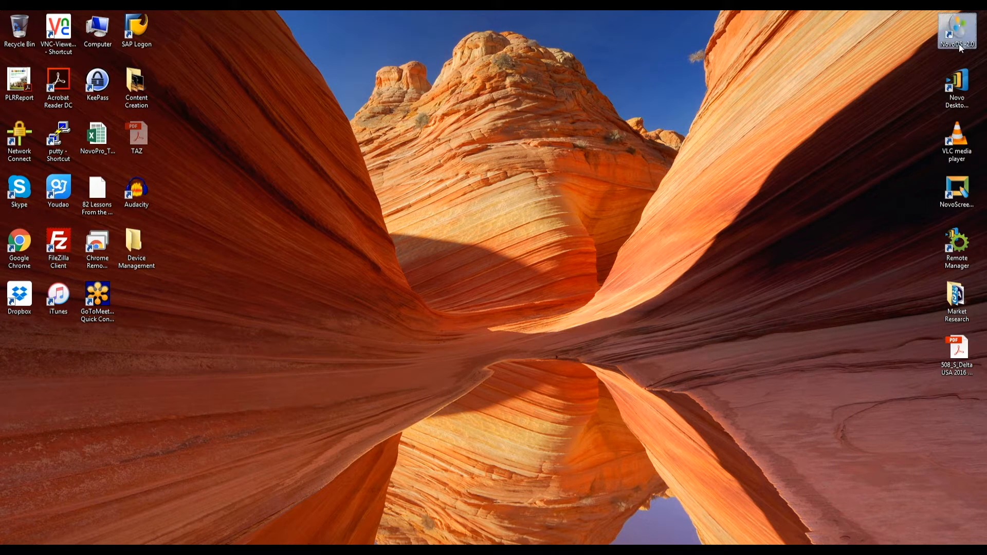
# - Launch NovoDS from its desktop icon to show the playlist gallery
pyautogui.doubleClick(957, 29)
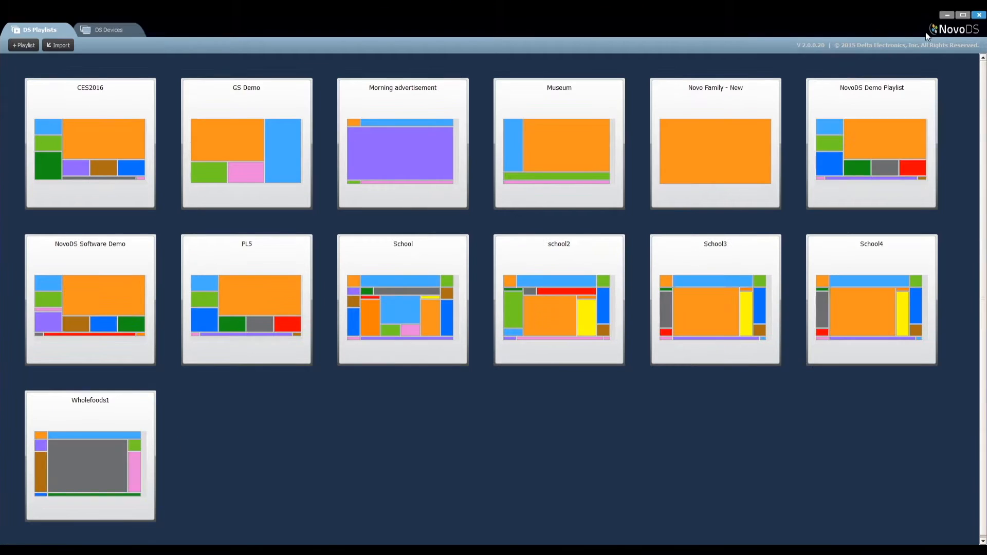
pyautogui.moveTo(225, 76)
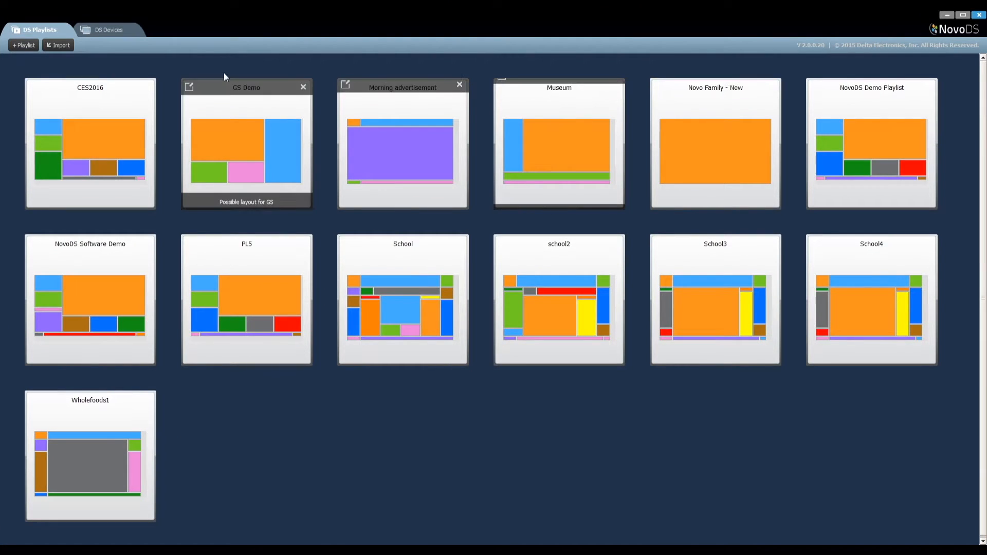
pyautogui.moveTo(92, 58)
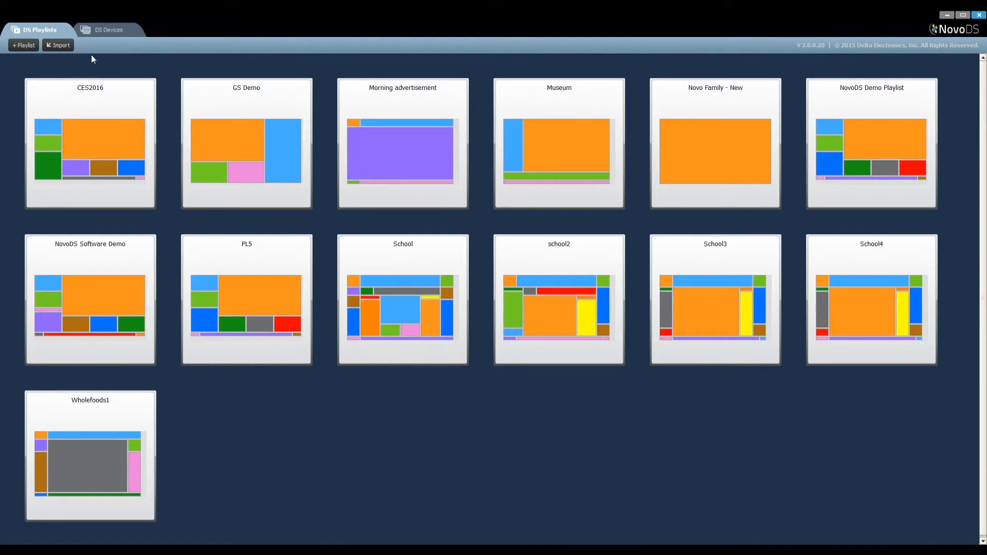
pyautogui.moveTo(53, 30)
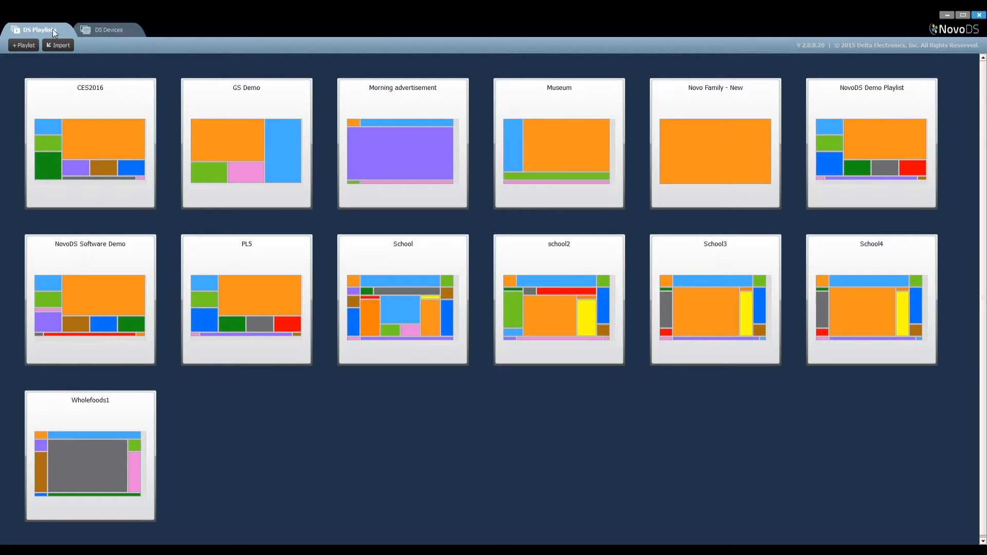
pyautogui.moveTo(73, 32)
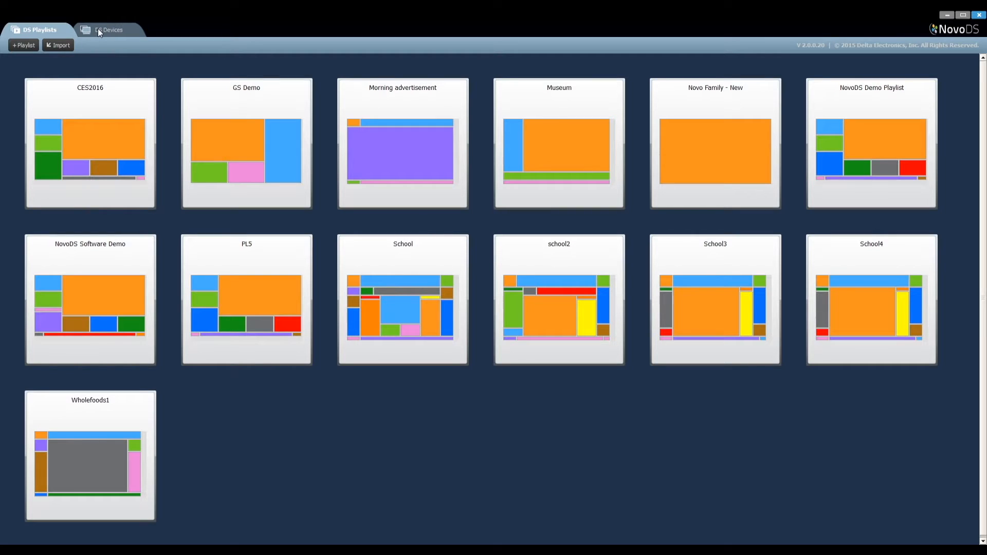
# - Switch to the DS Devices tab, showing an empty device list
pyautogui.click(108, 30)
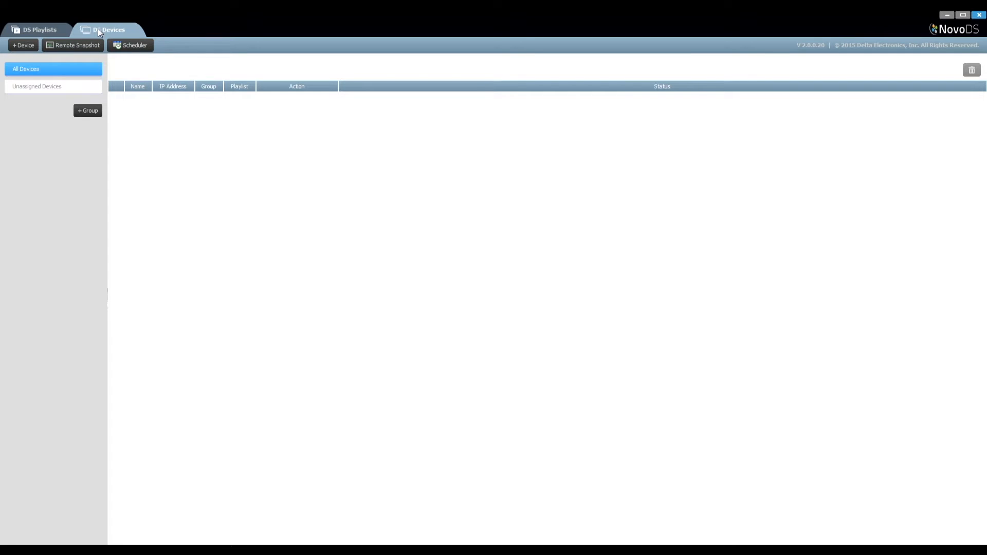
pyautogui.moveTo(23, 44)
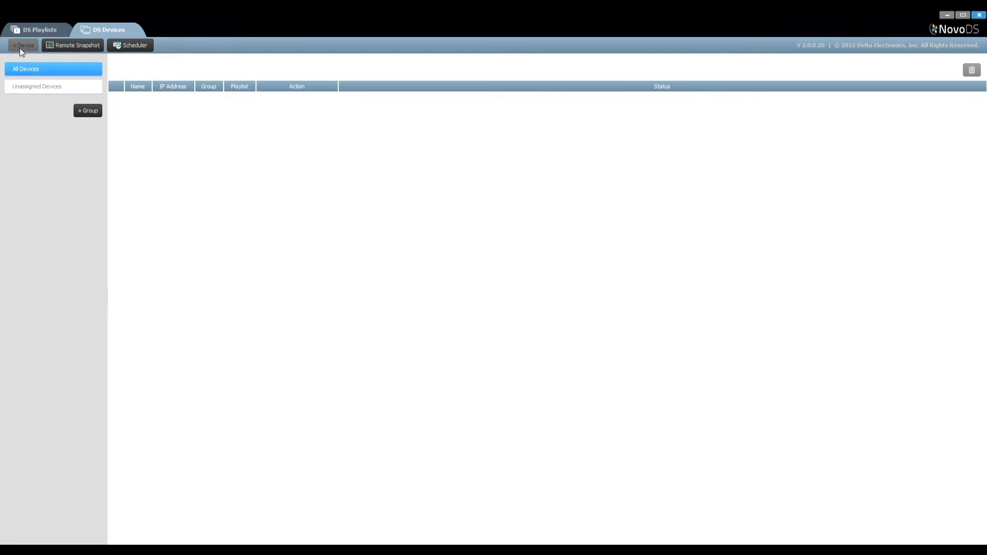
pyautogui.moveTo(38, 53)
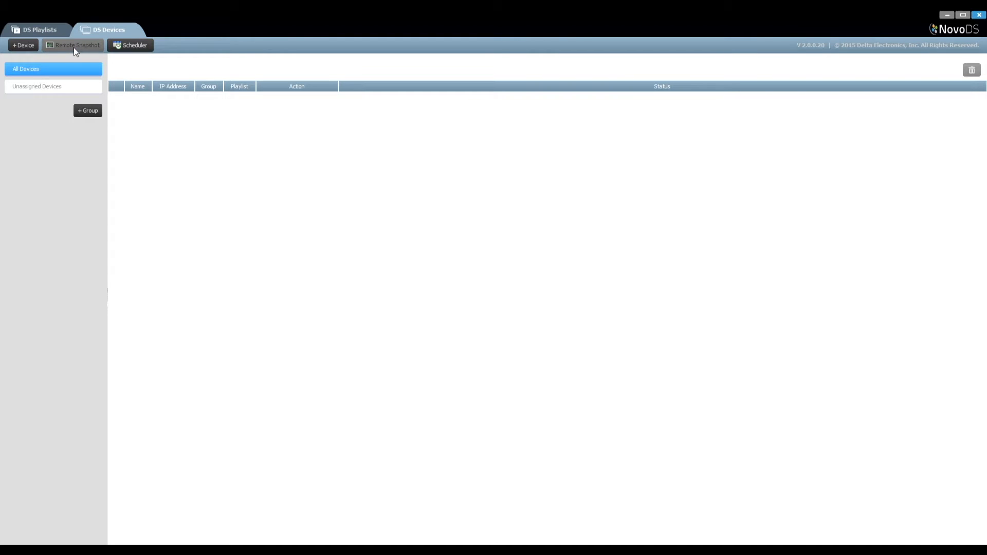
pyautogui.moveTo(130, 45)
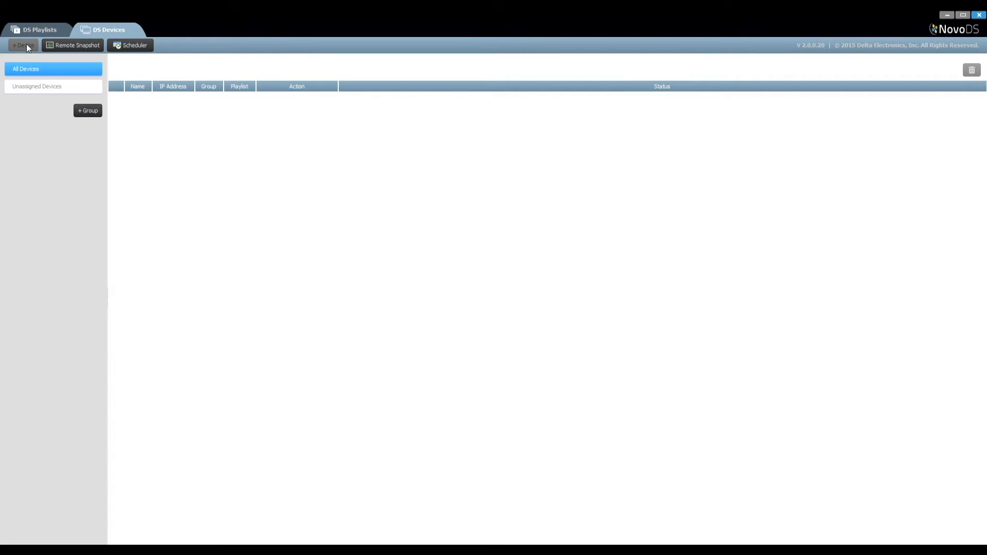
# - Add device 'Lobby DS' at 192.168.29.217, described as the lobby DS on the 1st floor
pyautogui.click(23, 45)
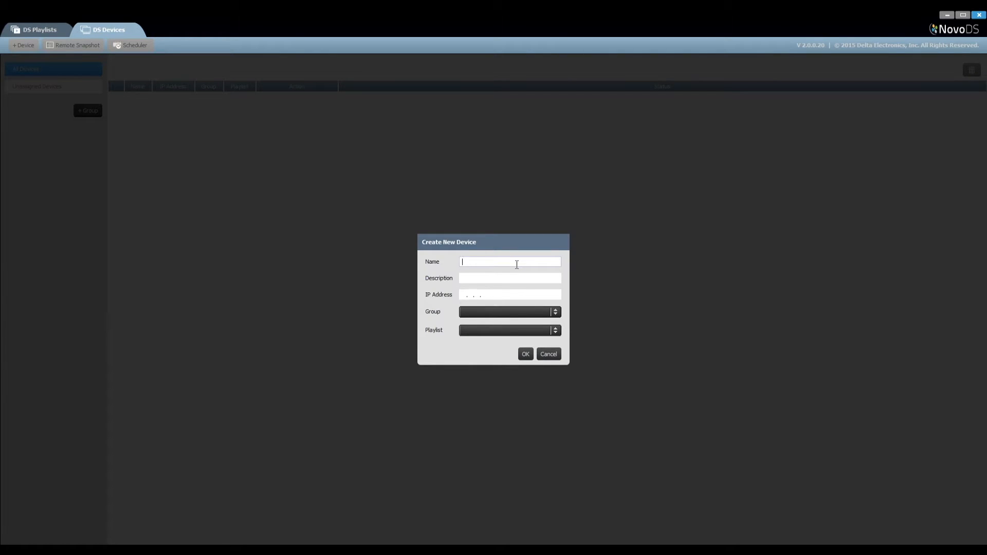
pyautogui.write('Lobby DS')
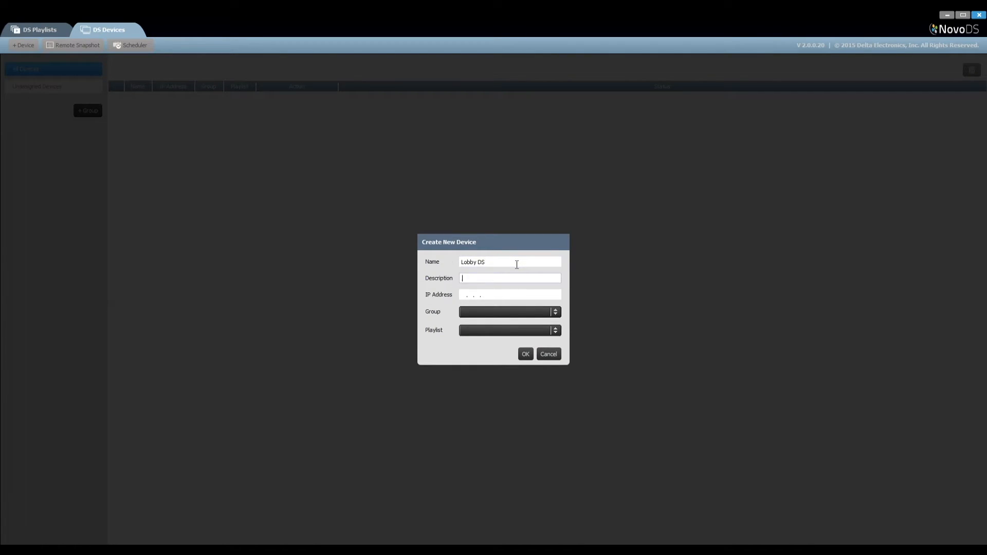
pyautogui.write('The DS at the')
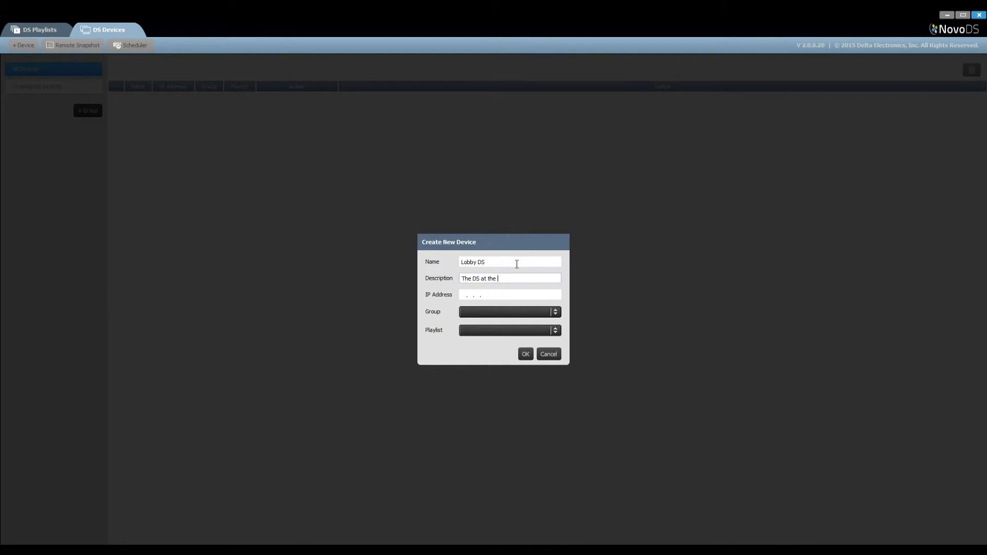
pyautogui.write('lobby of the 1st')
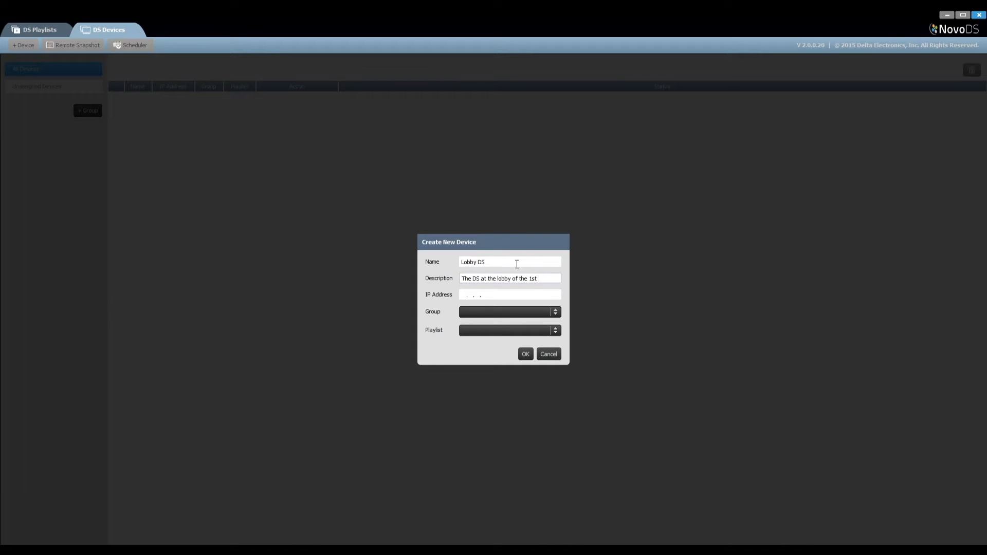
pyautogui.write('192.168. .')
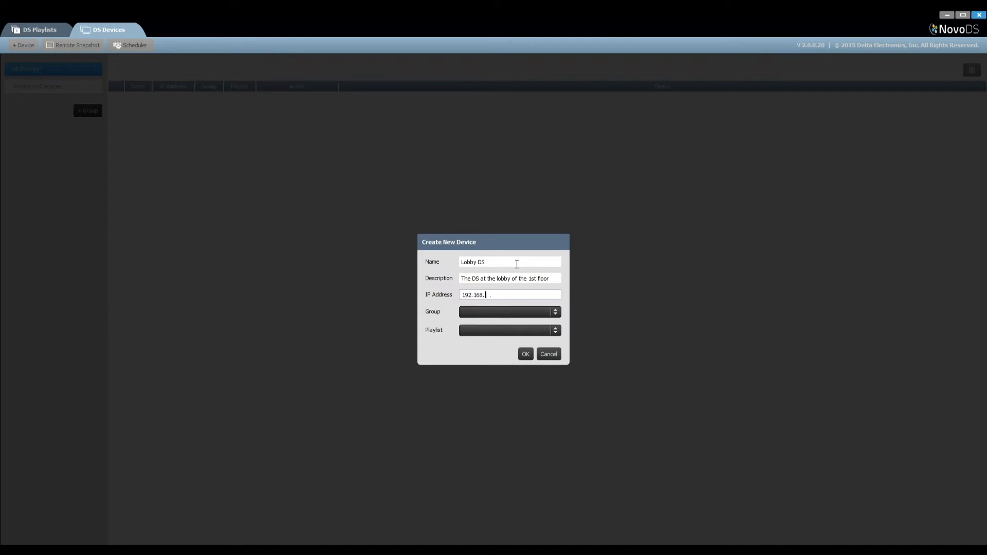
pyautogui.write('29.217')
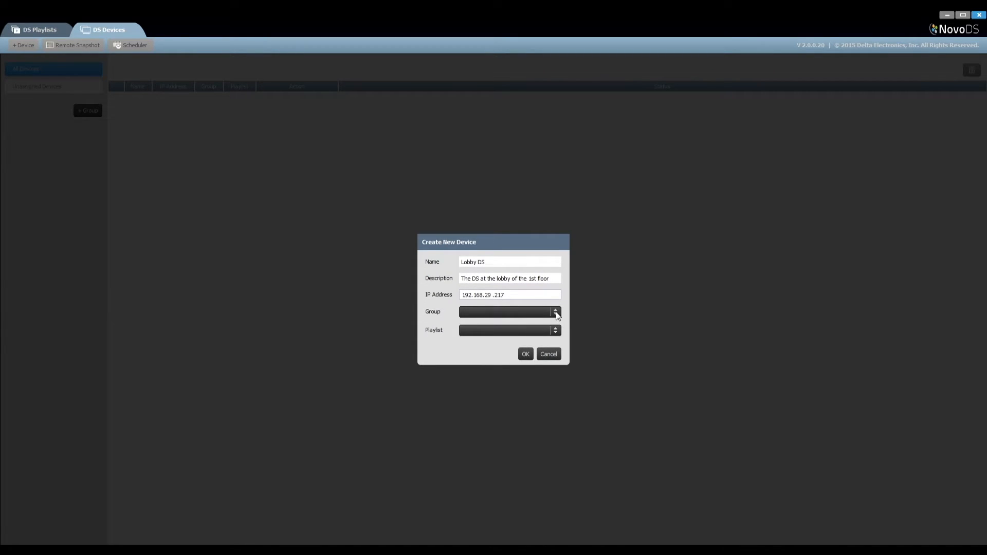
pyautogui.click(525, 354)
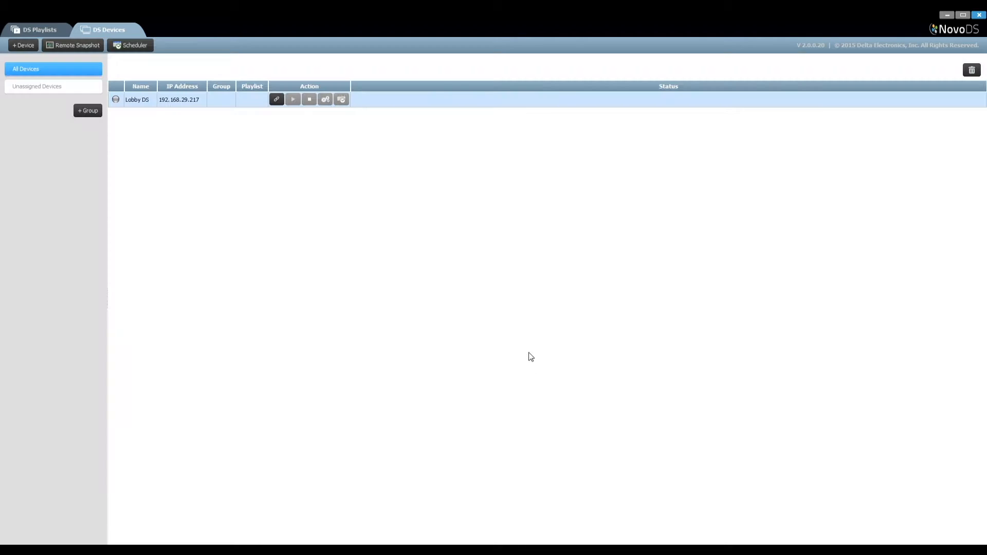
# - Add device 'Cafe DS' at 192.168.29.250, described as the DS at the 1st-floor cafe
pyautogui.click(23, 44)
pyautogui.write('The')
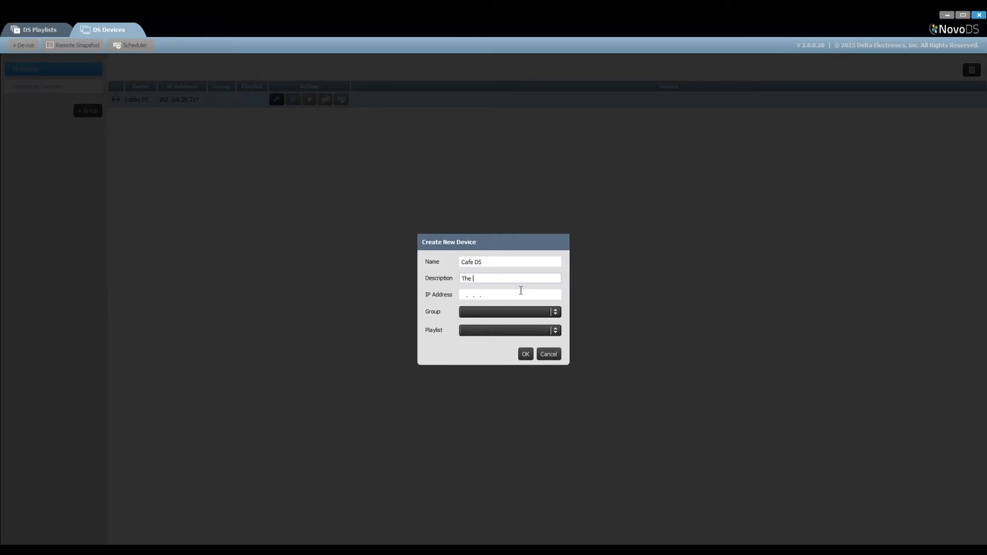
pyautogui.write('DS at the cafe of the 1st fl')
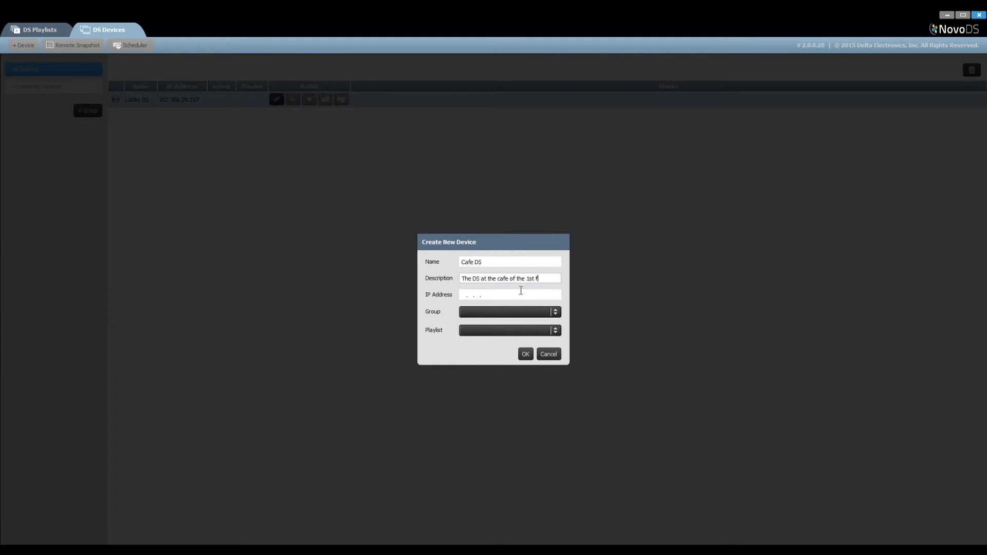
pyautogui.write('192.168.29.250')
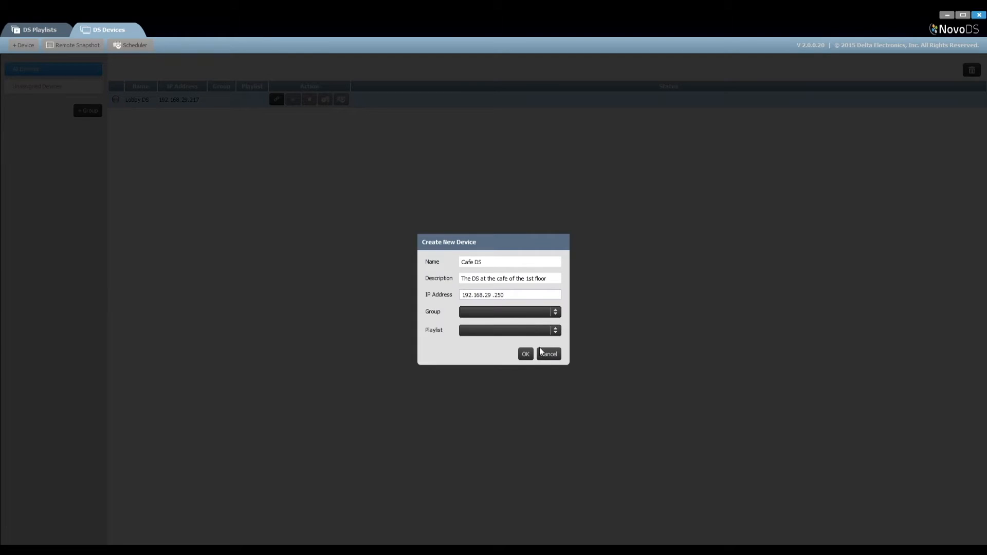
pyautogui.click(525, 354)
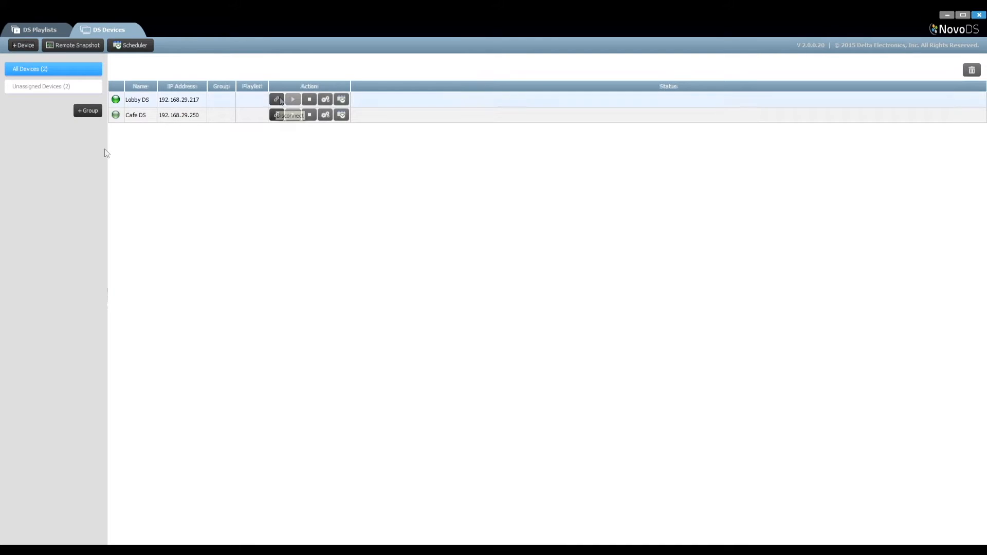
# - Connect to Lobby DS and view its Device Settings with seven stored playlists
pyautogui.click(277, 99)
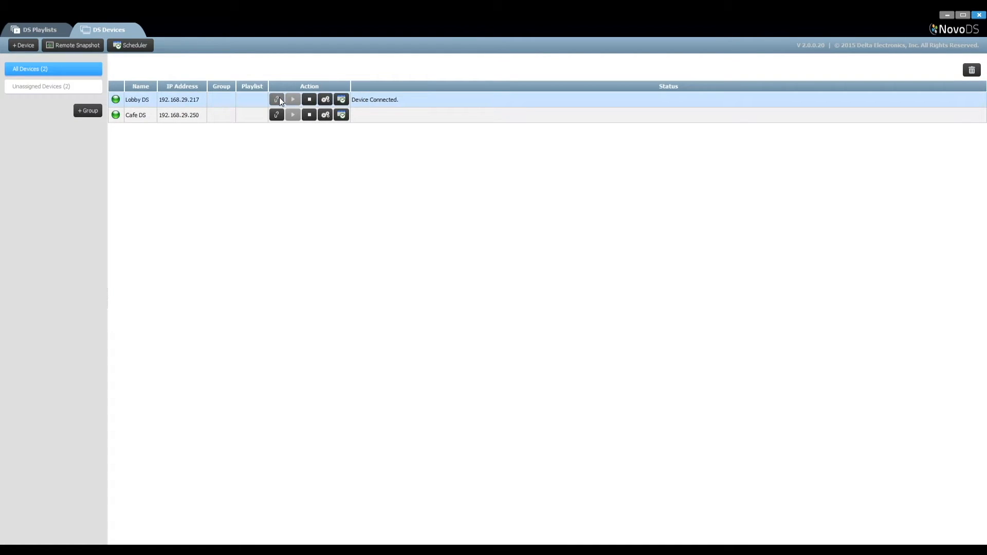
pyautogui.click(252, 99)
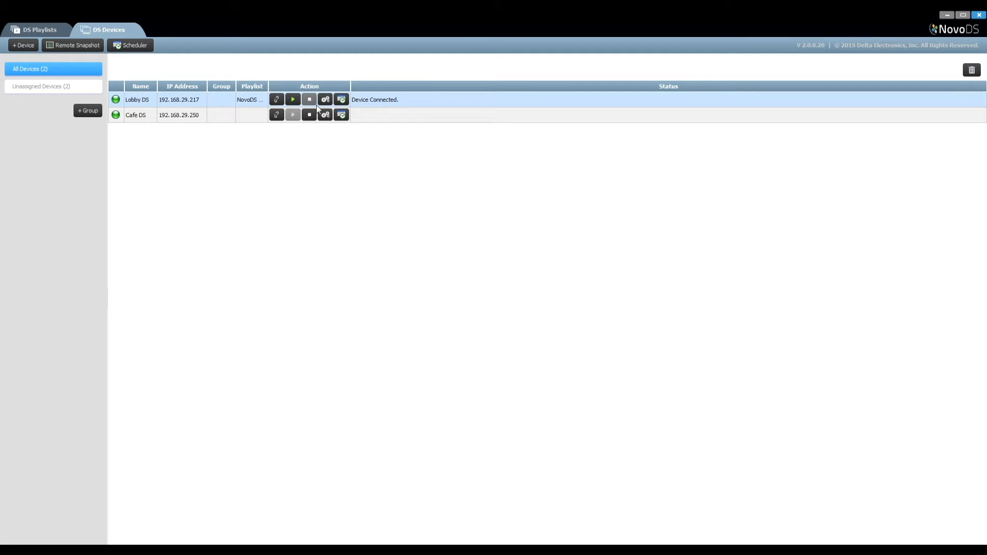
pyautogui.click(325, 99)
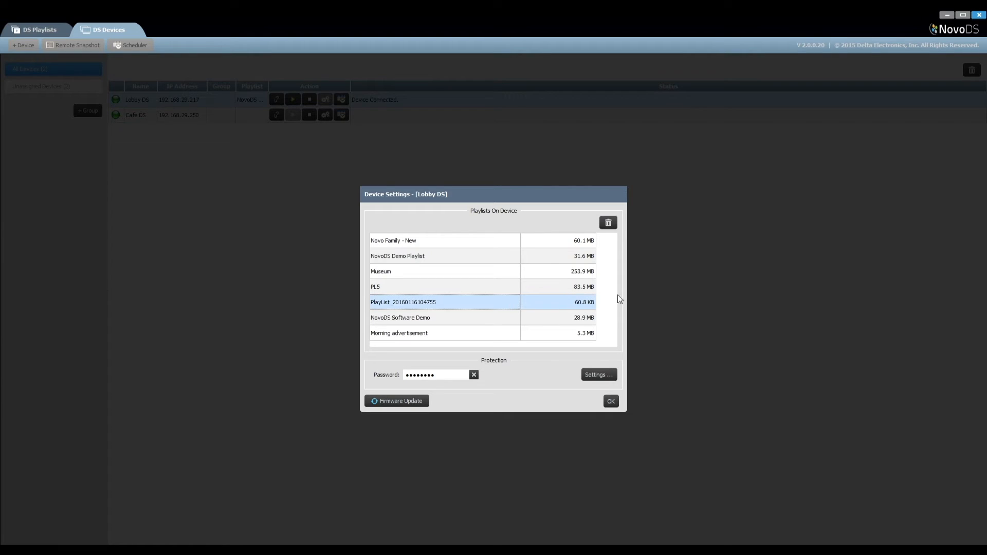
# - Delete the timestamped playlist from Lobby DS, check protection settings, and close the dialog
pyautogui.click(607, 223)
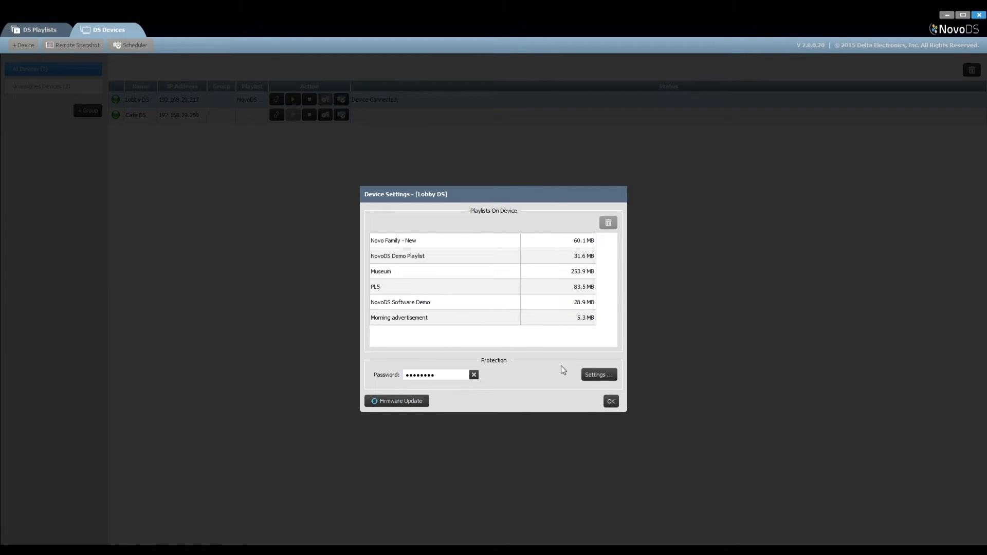
pyautogui.click(597, 375)
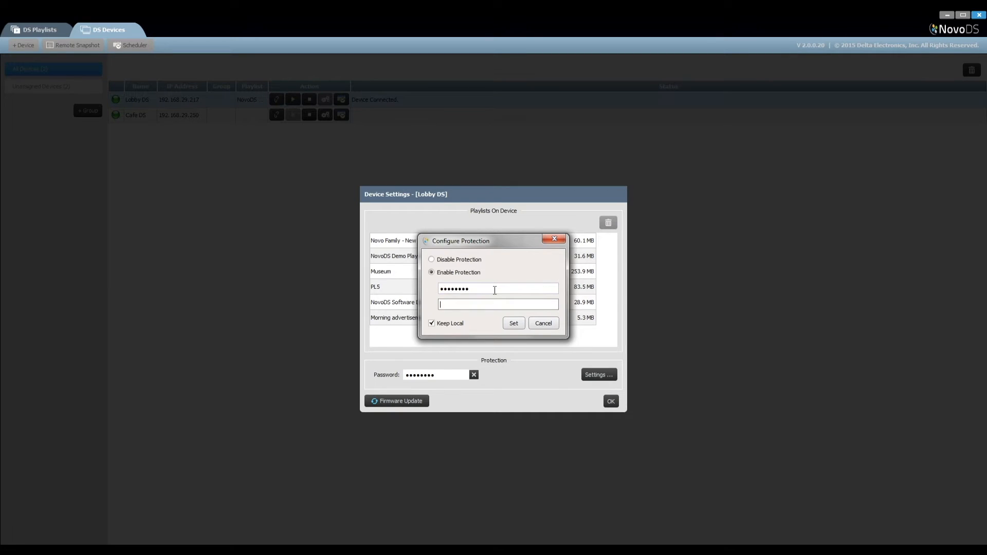
pyautogui.click(543, 323)
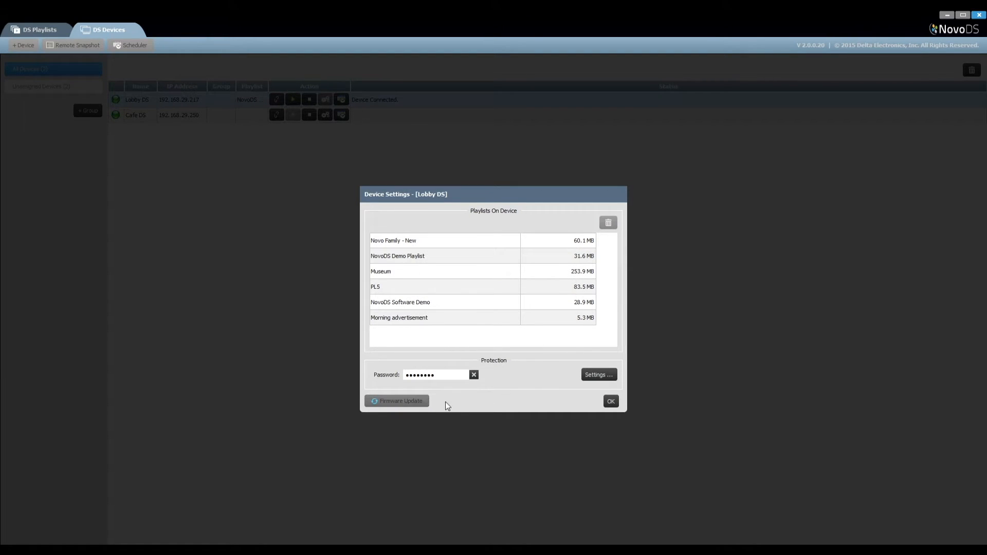
pyautogui.moveTo(611, 401)
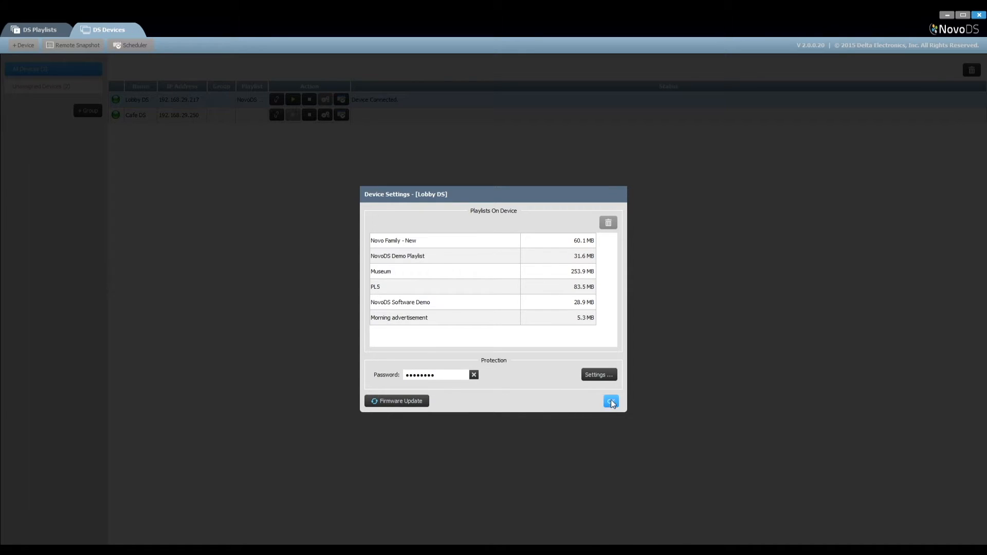
pyautogui.click(611, 401)
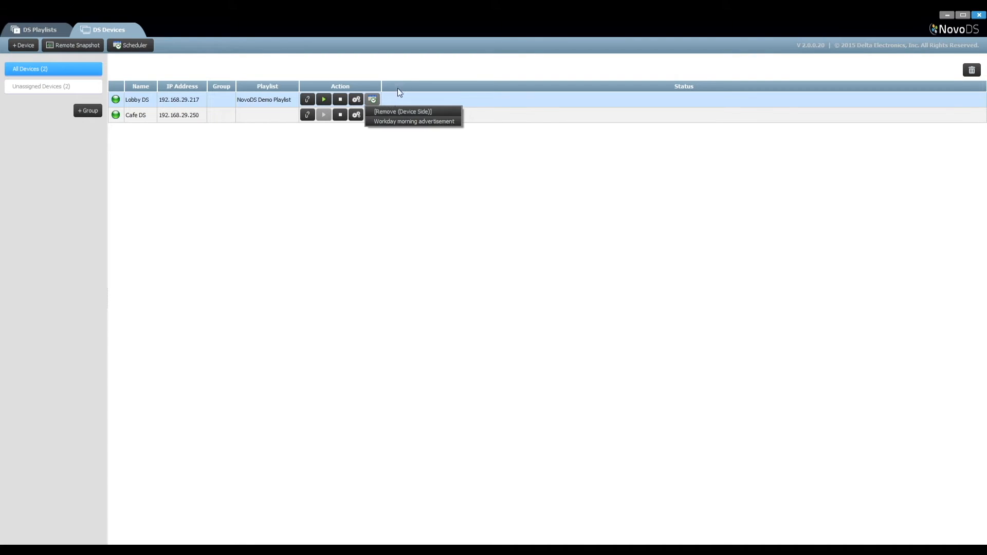
pyautogui.moveTo(413, 120)
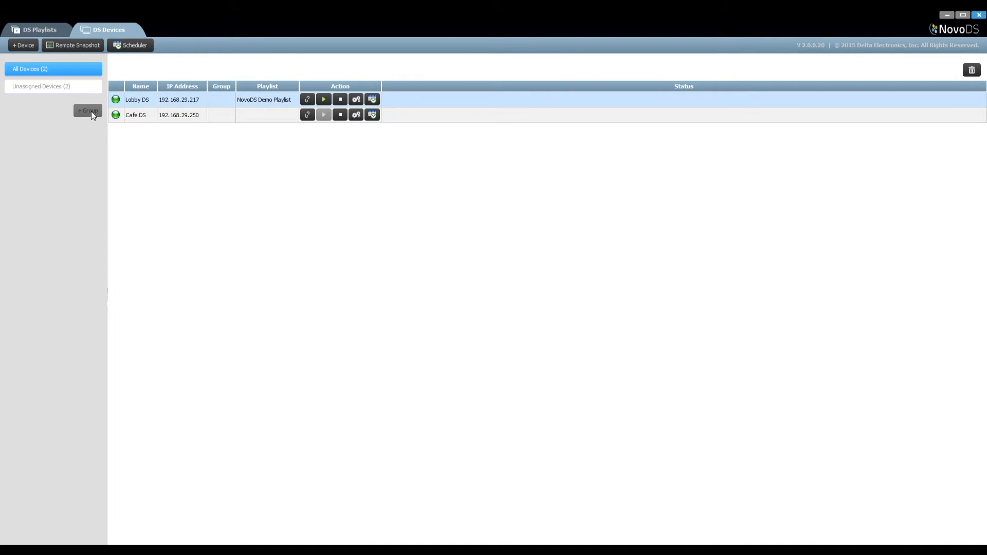
# - Fill in group '1st floor DS', described as all 1st-floor NovoDS devices, ticking Lobby DS
pyautogui.click(87, 112)
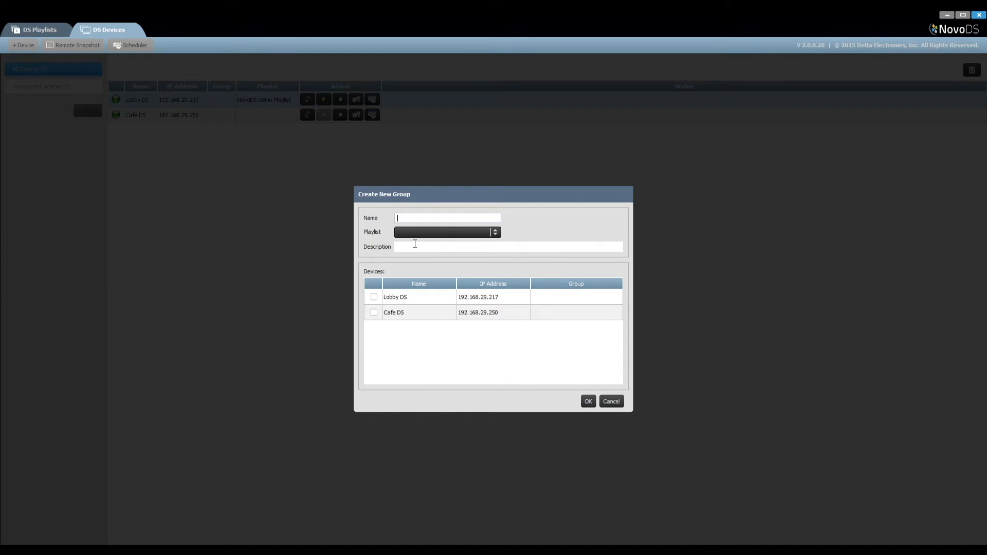
pyautogui.write('1st floor')
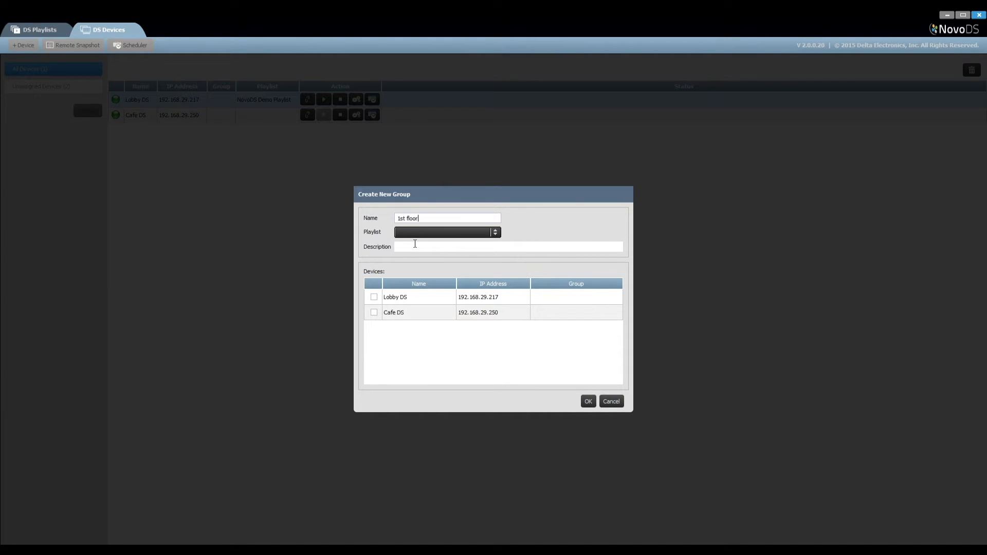
pyautogui.click(494, 232)
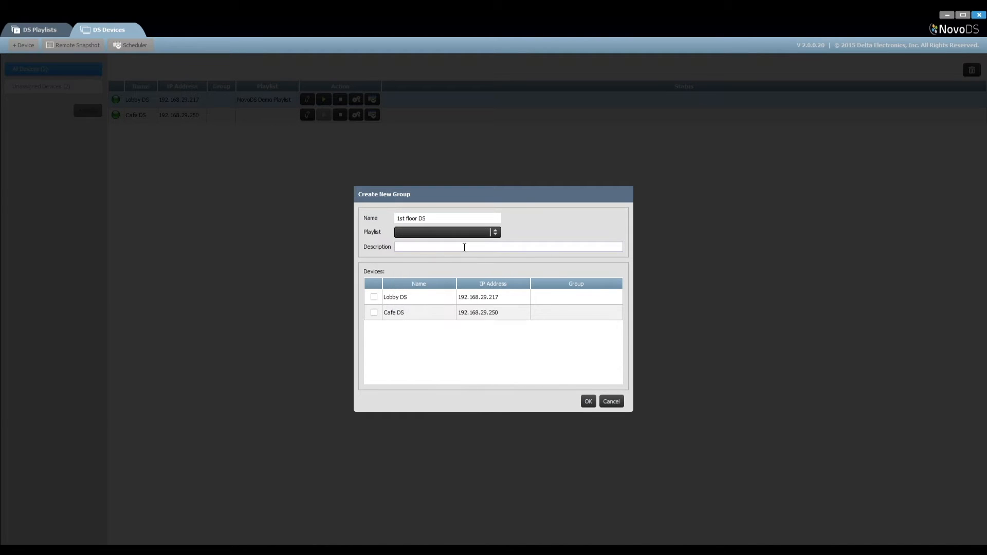
pyautogui.write('All NovoDS devices at the 1st foll')
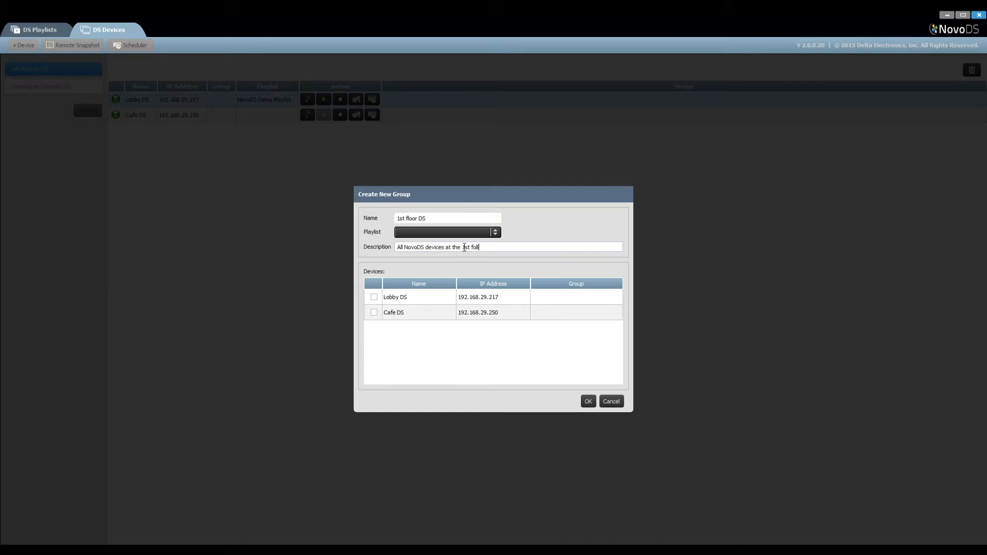
pyautogui.click(373, 296)
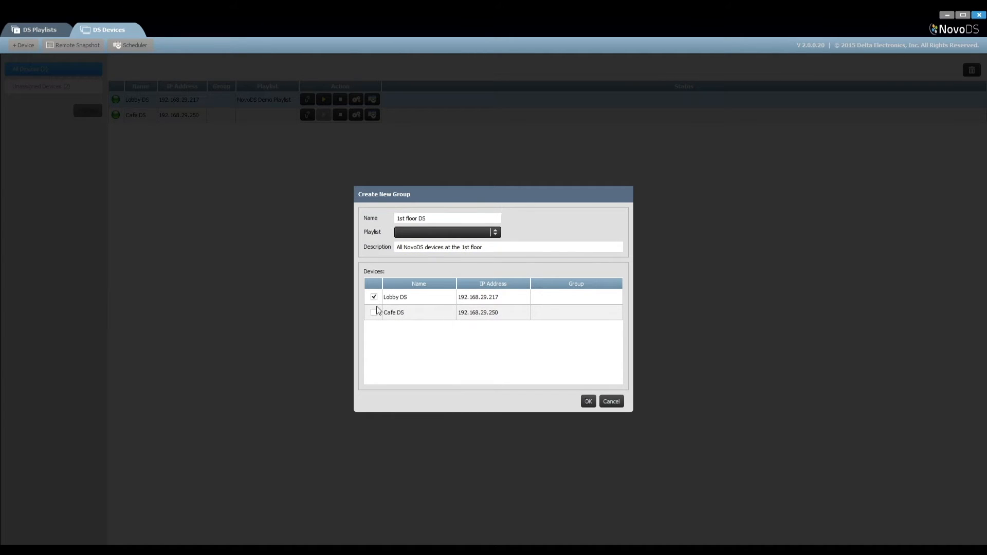
# - Create the group, sync NovoDS Software Demo to its devices, and stop all playback
pyautogui.click(587, 401)
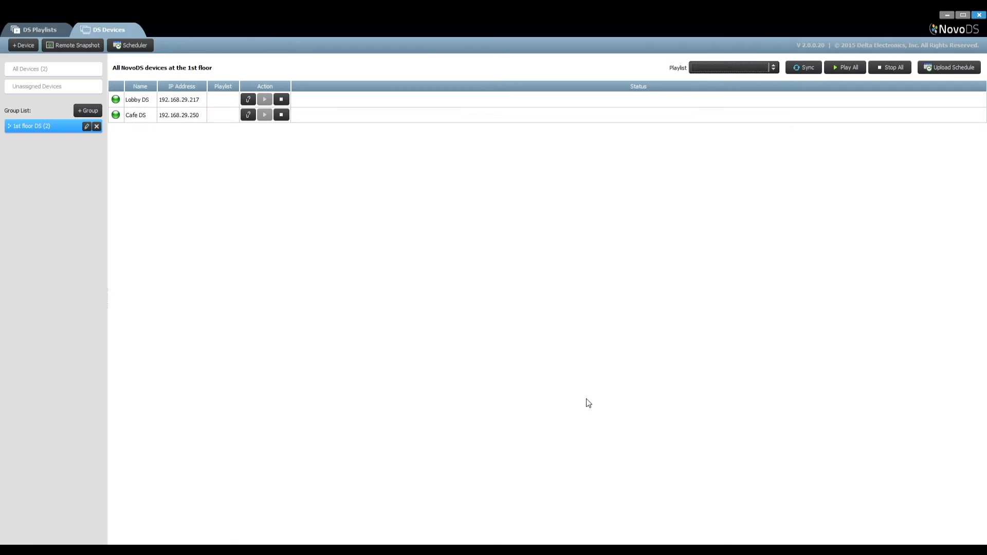
pyautogui.moveTo(340, 145)
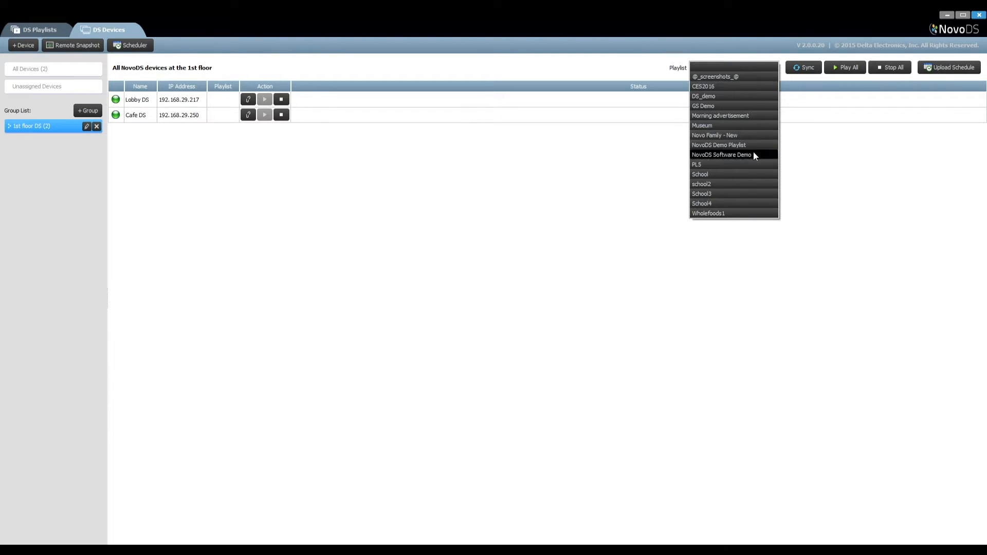
pyautogui.click(721, 155)
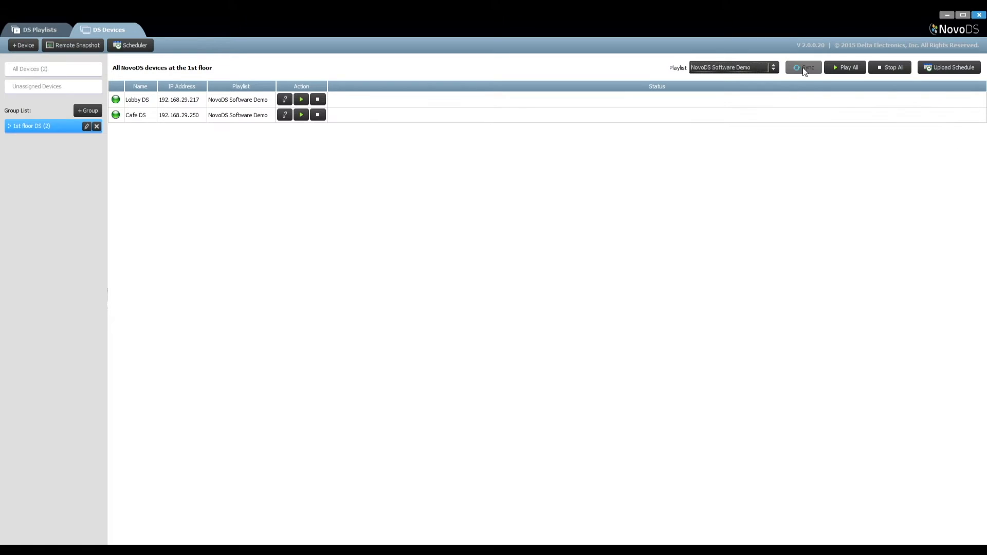
pyautogui.click(803, 67)
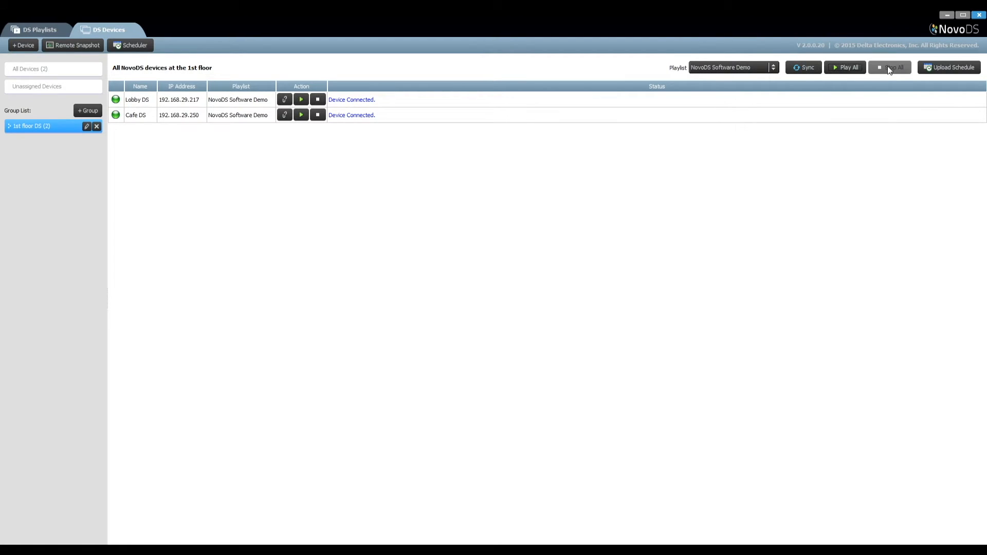
pyautogui.click(950, 67)
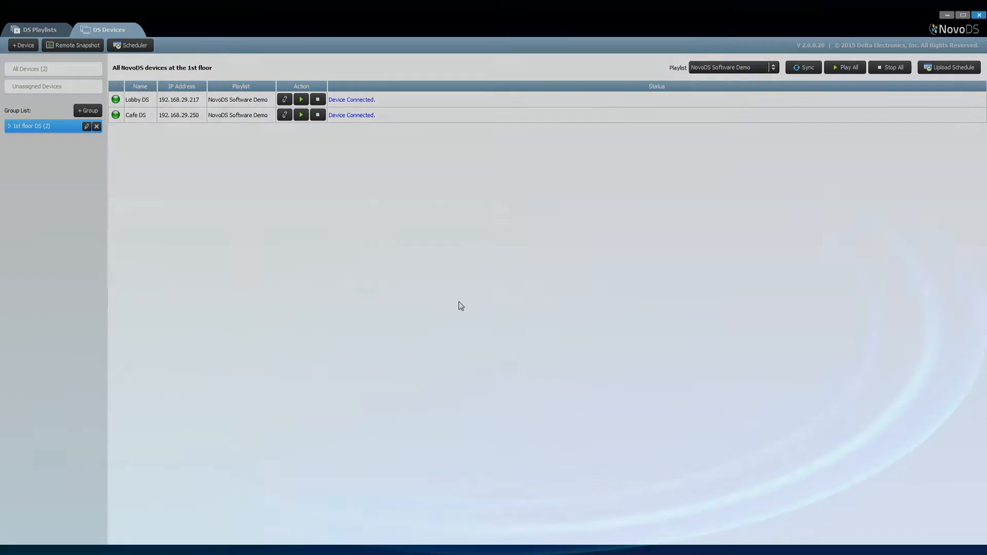
pyautogui.click(31, 69)
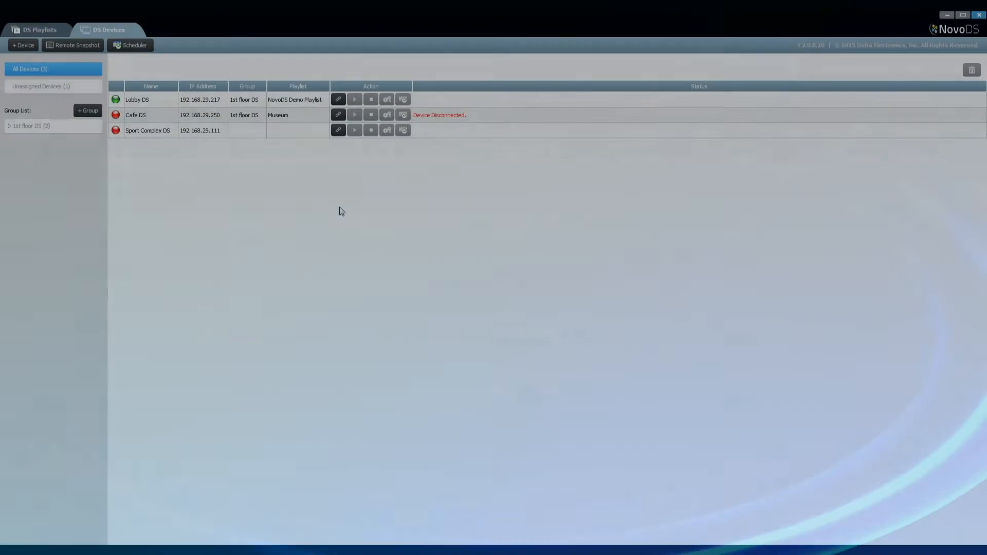
# - Create a new schedule named 'Workday morning advertisement' in the Scheduler
pyautogui.click(130, 44)
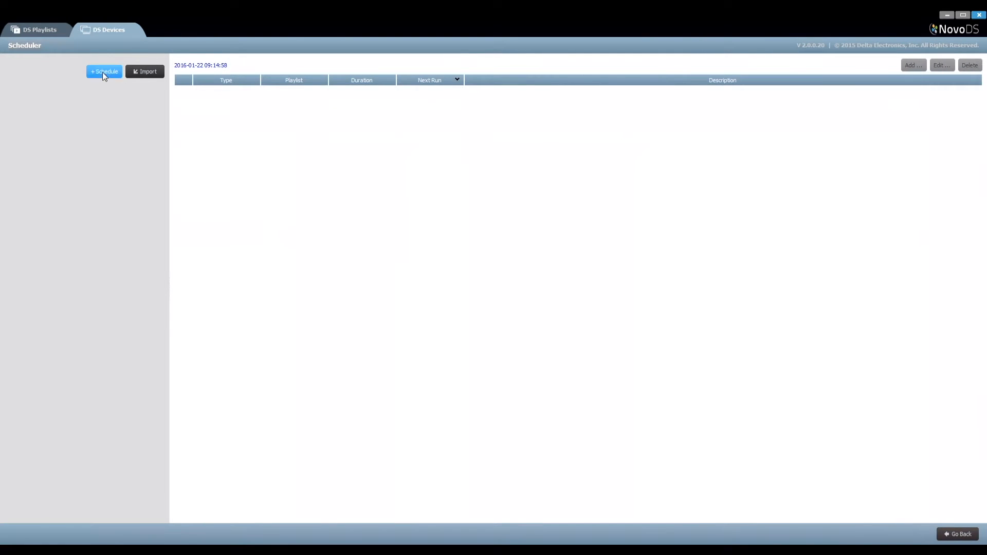
pyautogui.click(104, 71)
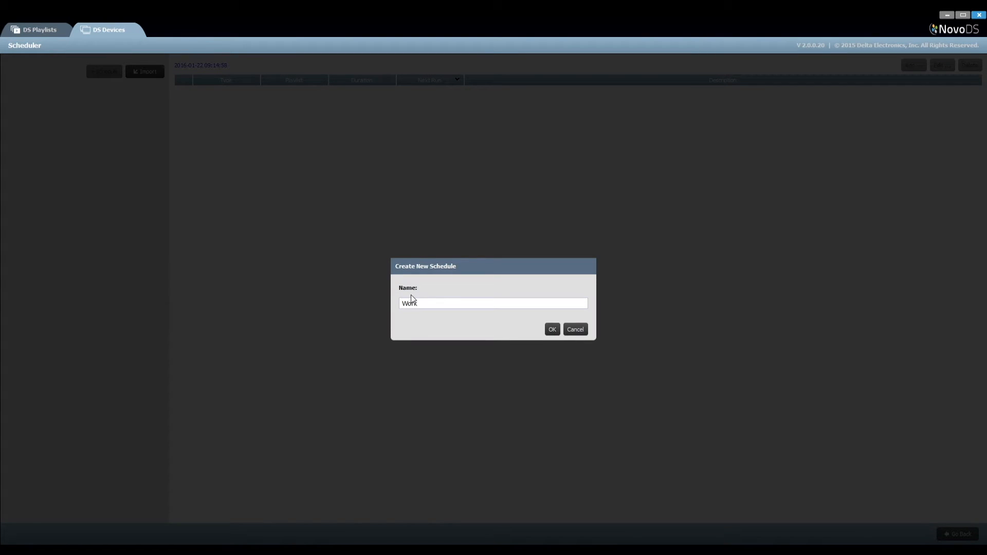
pyautogui.write('day morning')
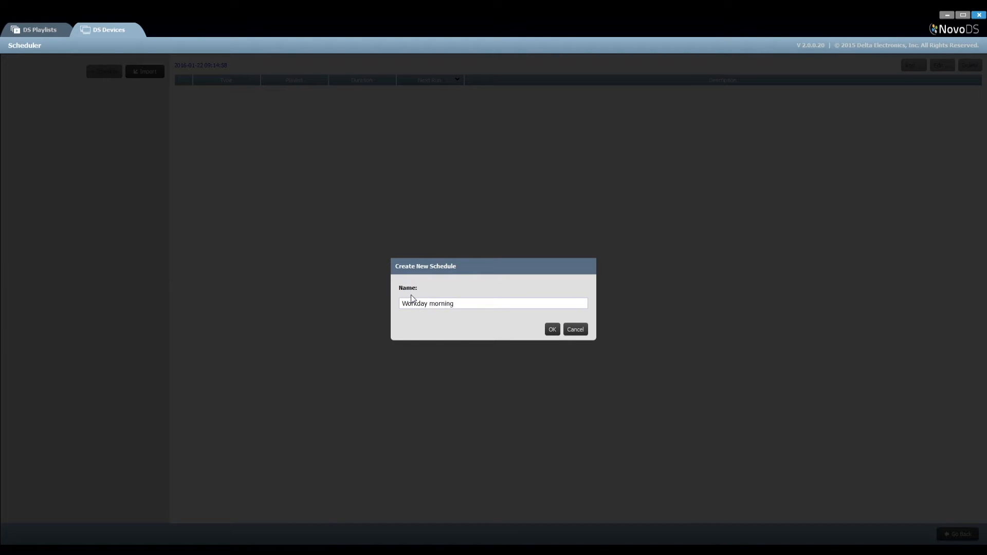
pyautogui.write('advertisement')
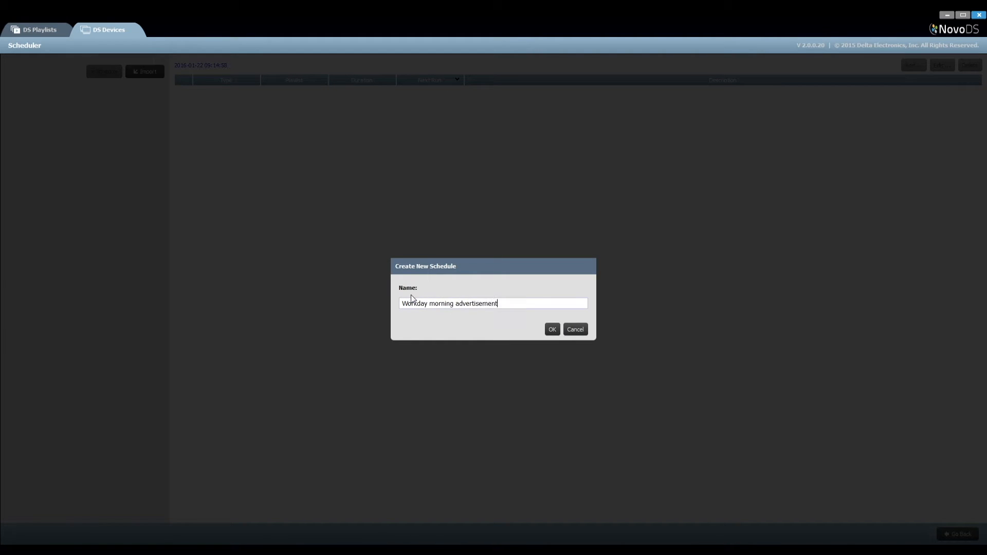
pyautogui.click(551, 329)
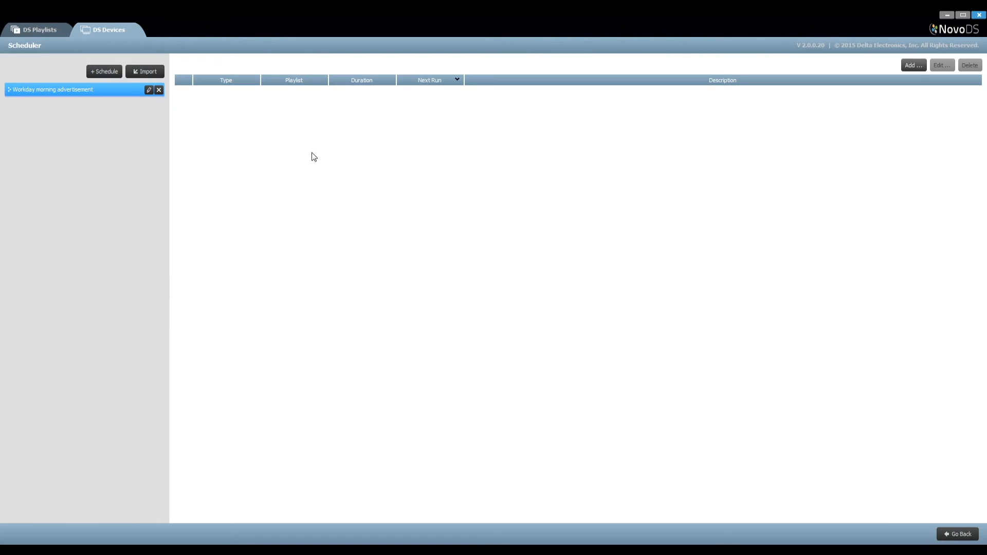
# - Add a weekly Morning advertisement item, Monday–Friday at 10:00, lasting one hour
pyautogui.click(913, 64)
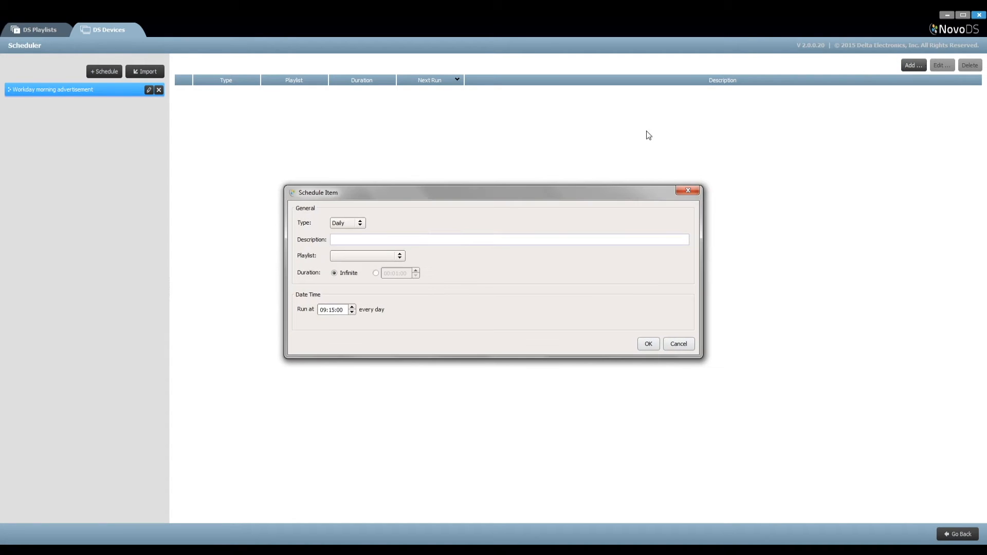
pyautogui.click(347, 222)
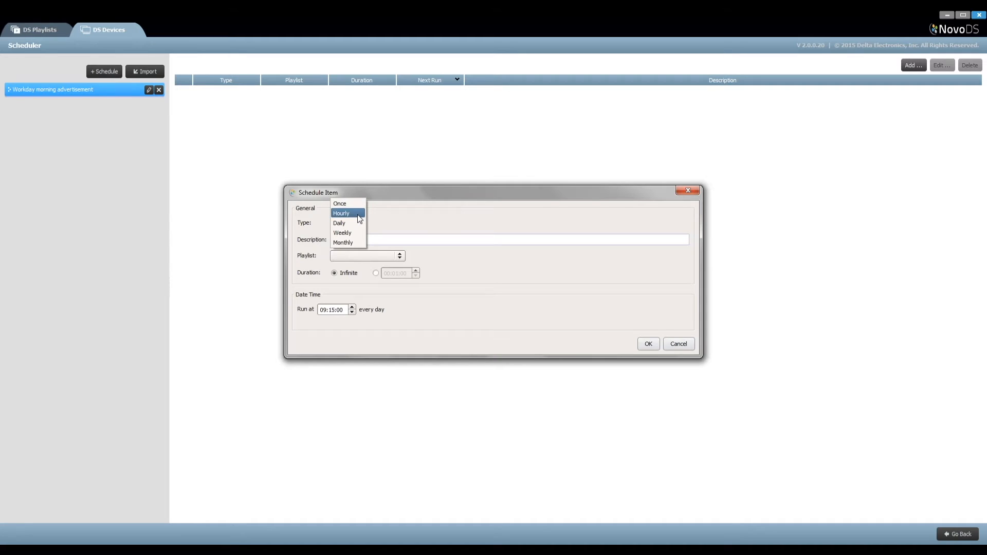
pyautogui.moveTo(359, 235)
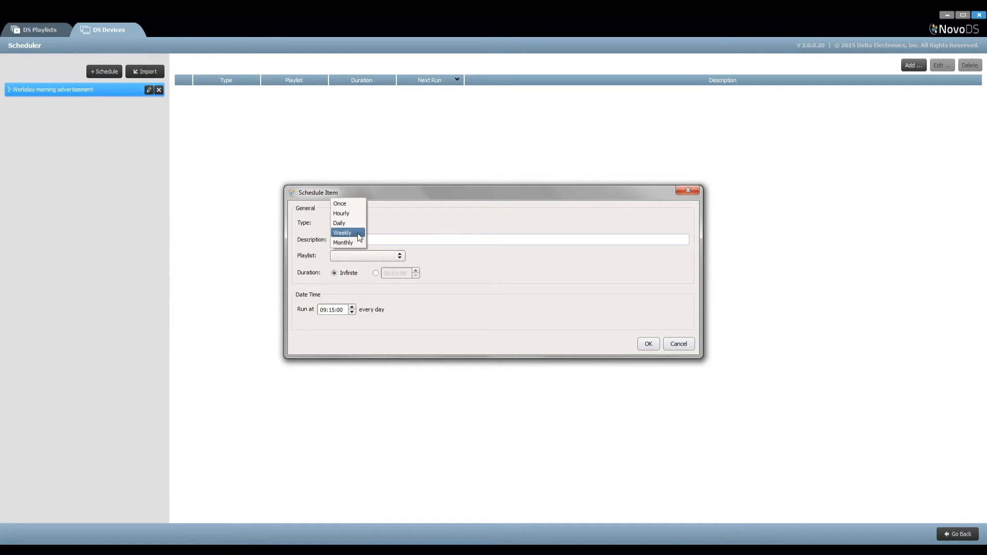
pyautogui.click(342, 233)
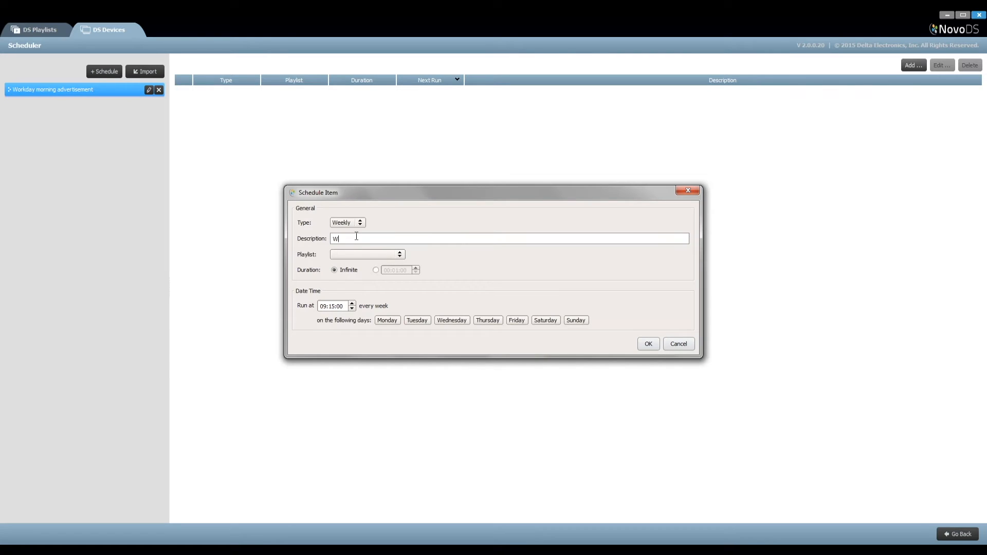
pyautogui.write('orkday morning advertisement')
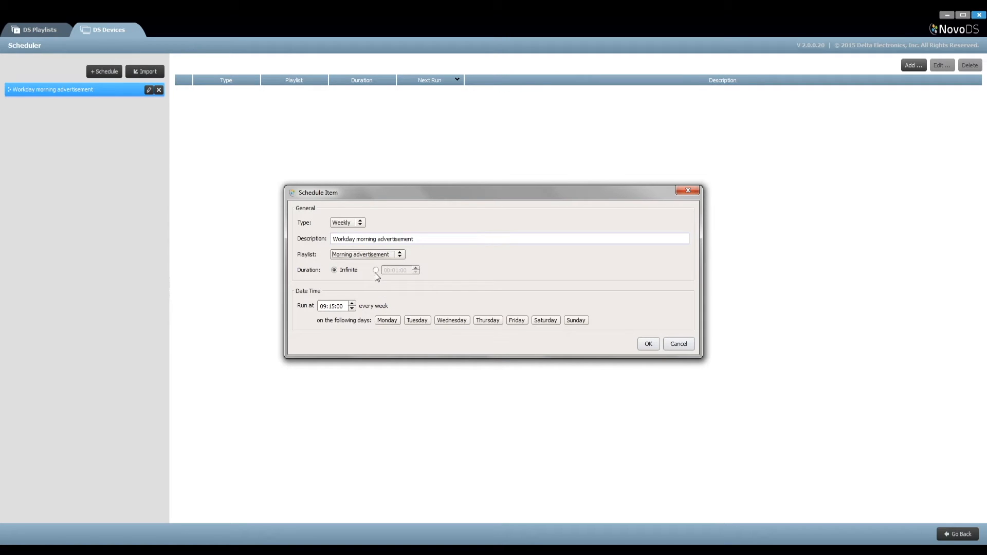
pyautogui.click(376, 270)
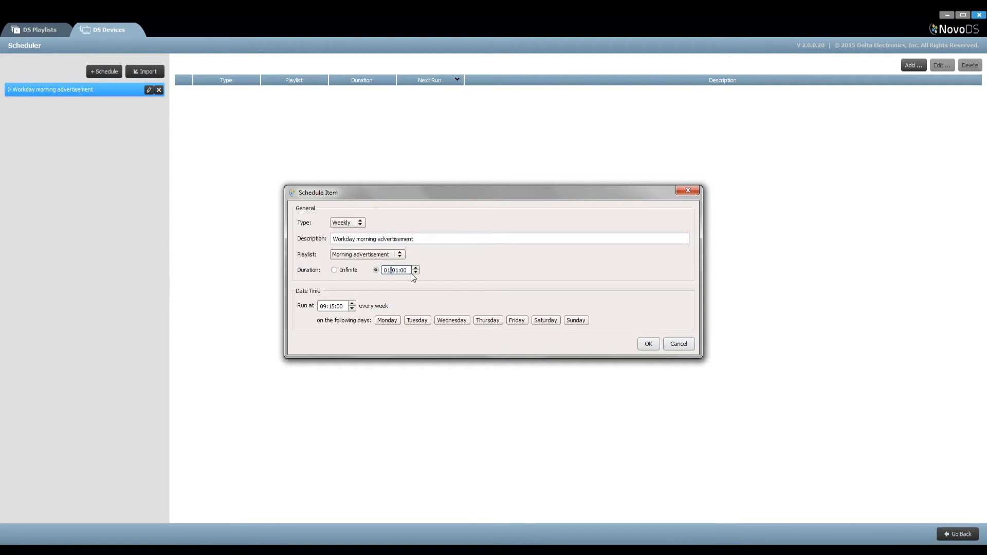
pyautogui.click(395, 270)
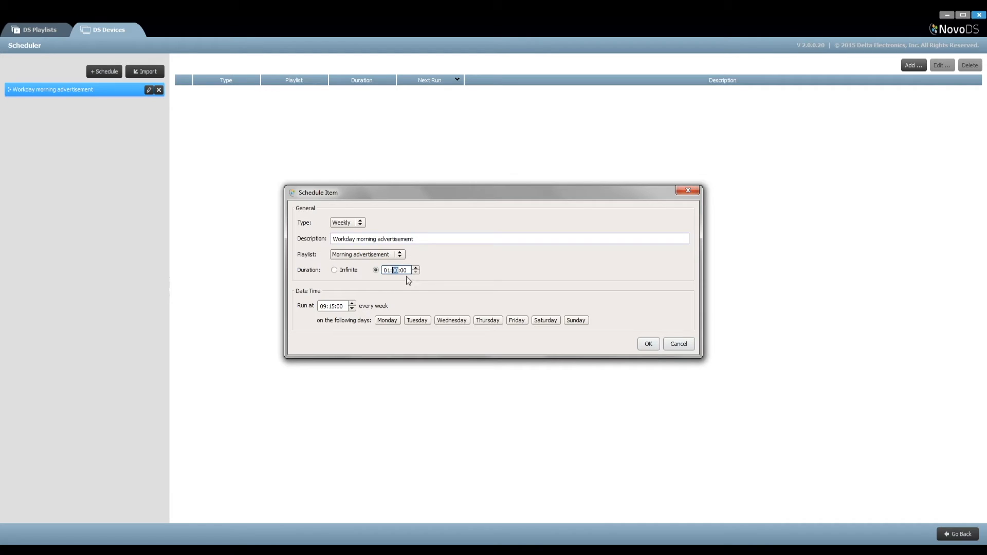
pyautogui.click(352, 304)
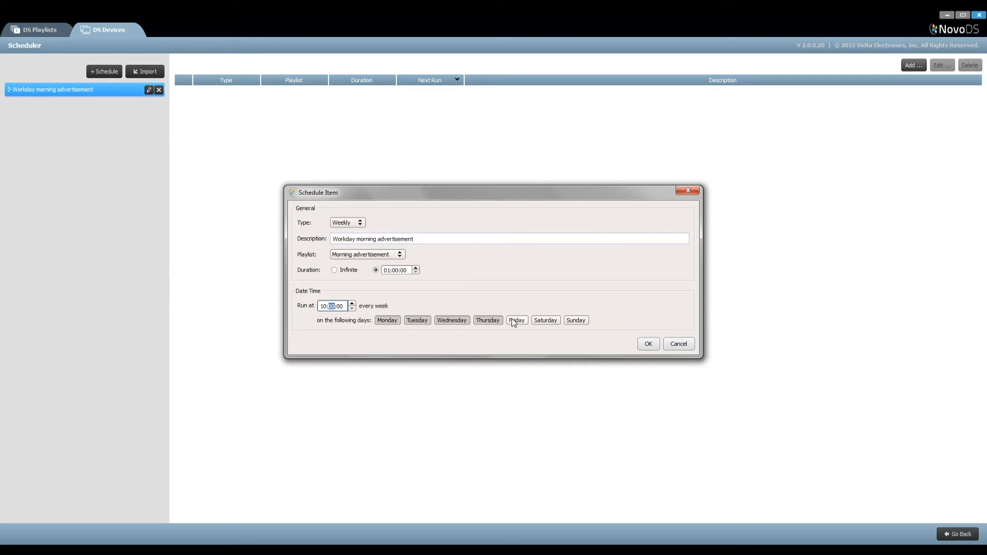
pyautogui.click(648, 344)
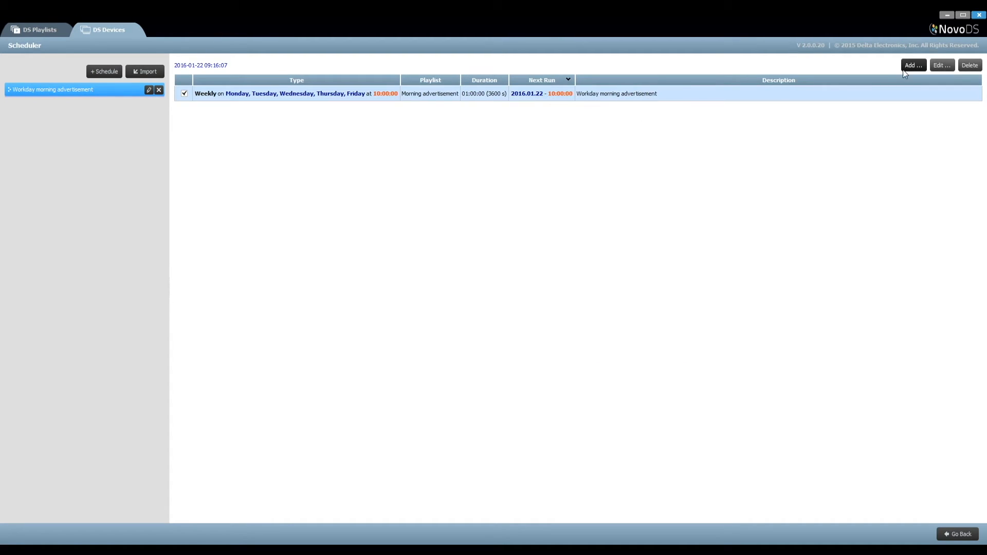
pyautogui.moveTo(891, 124)
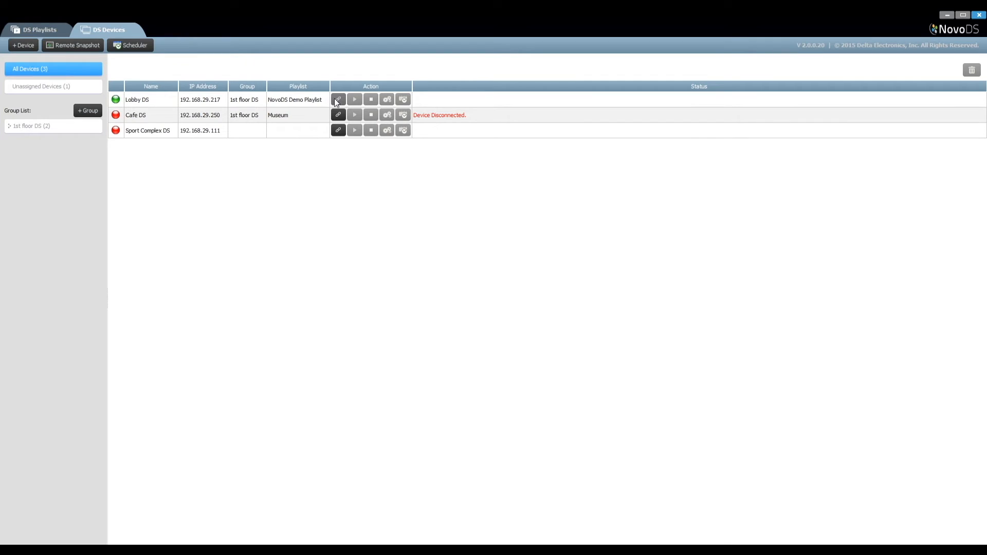
# - Connect Lobby DS, sync the 1st floor DS group, and view both devices' live snapshots
pyautogui.click(402, 99)
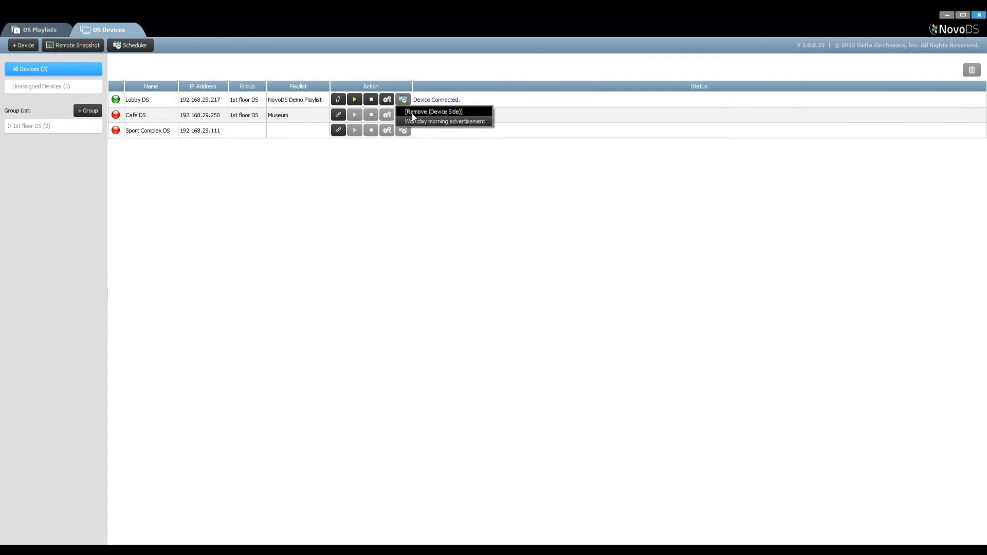
pyautogui.moveTo(445, 122)
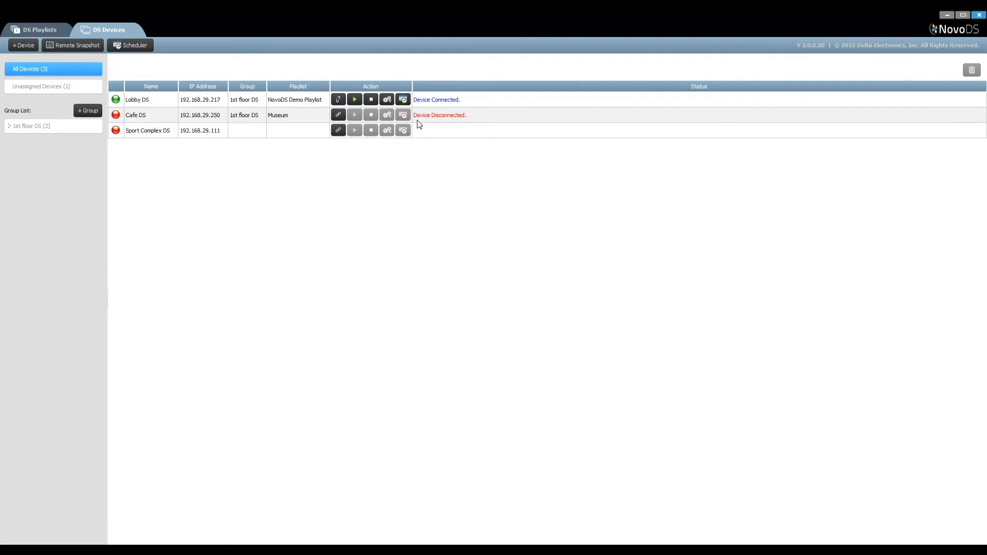
pyautogui.click(31, 126)
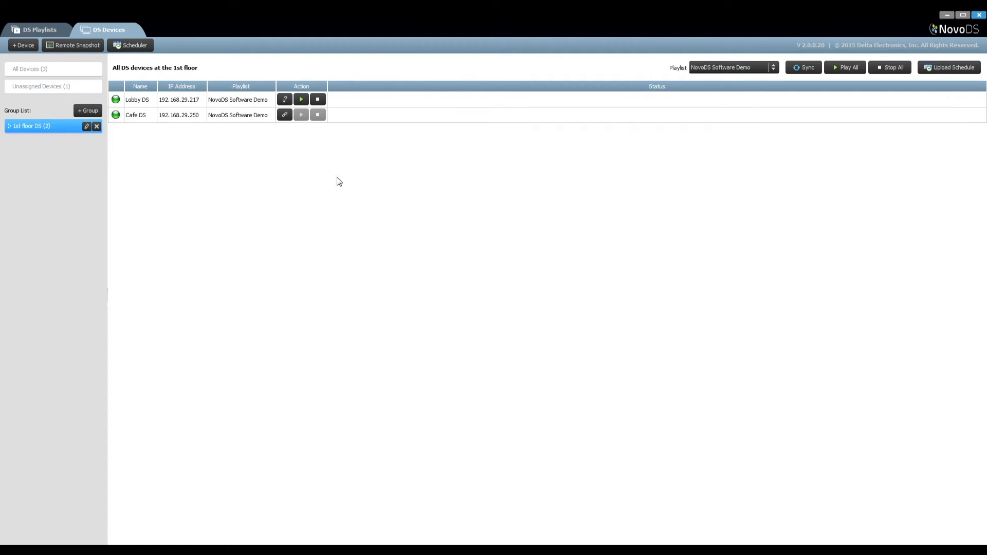
pyautogui.moveTo(956, 82)
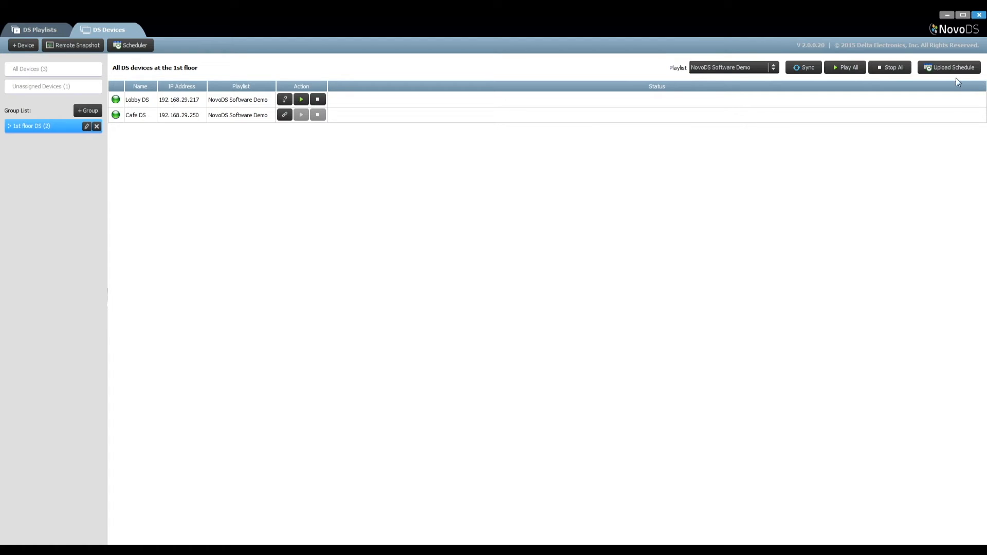
pyautogui.click(950, 68)
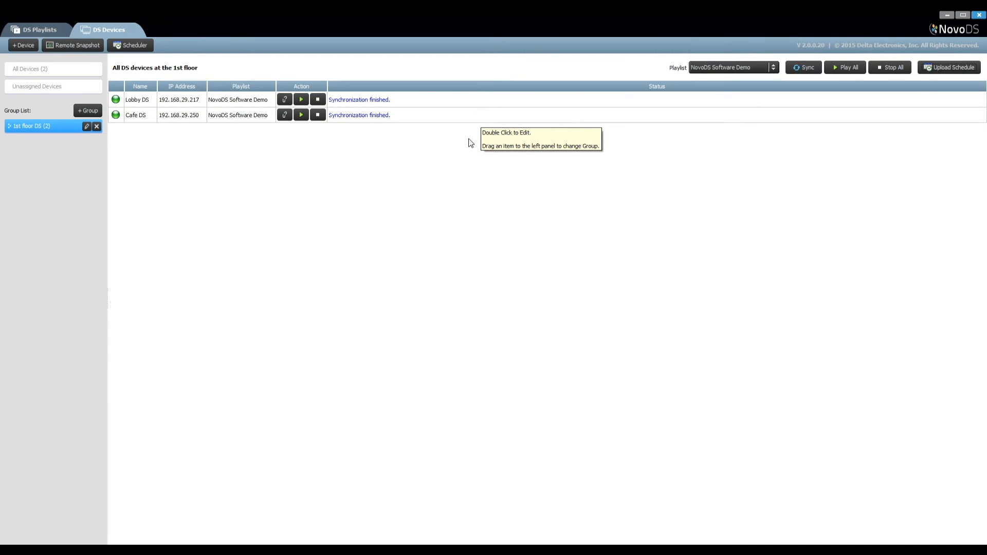
pyautogui.click(71, 45)
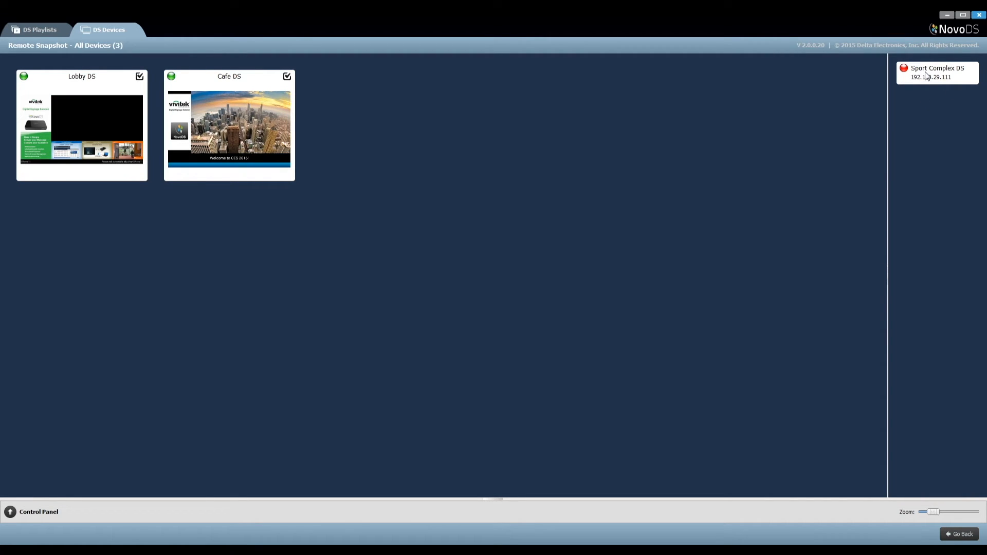
pyautogui.moveTo(893, 90)
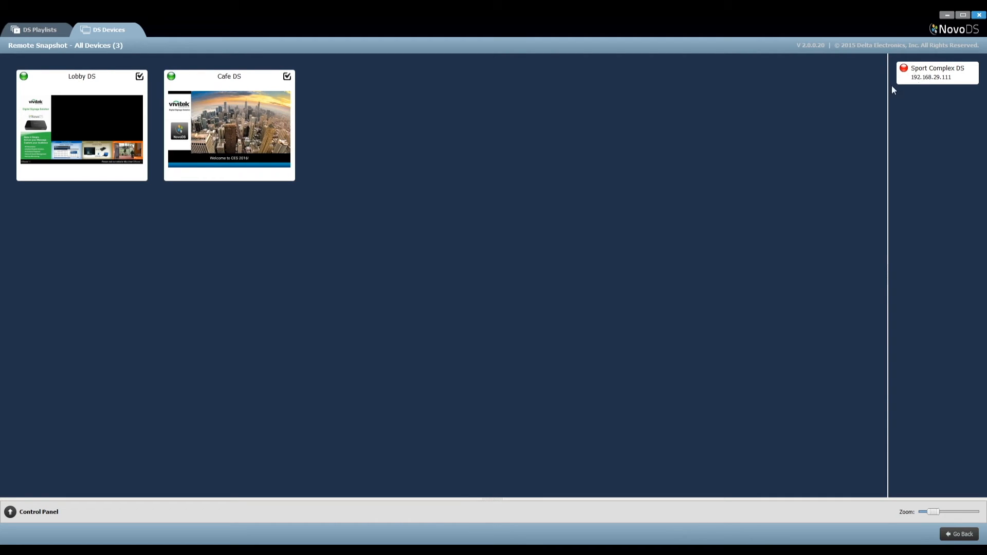
pyautogui.moveTo(655, 225)
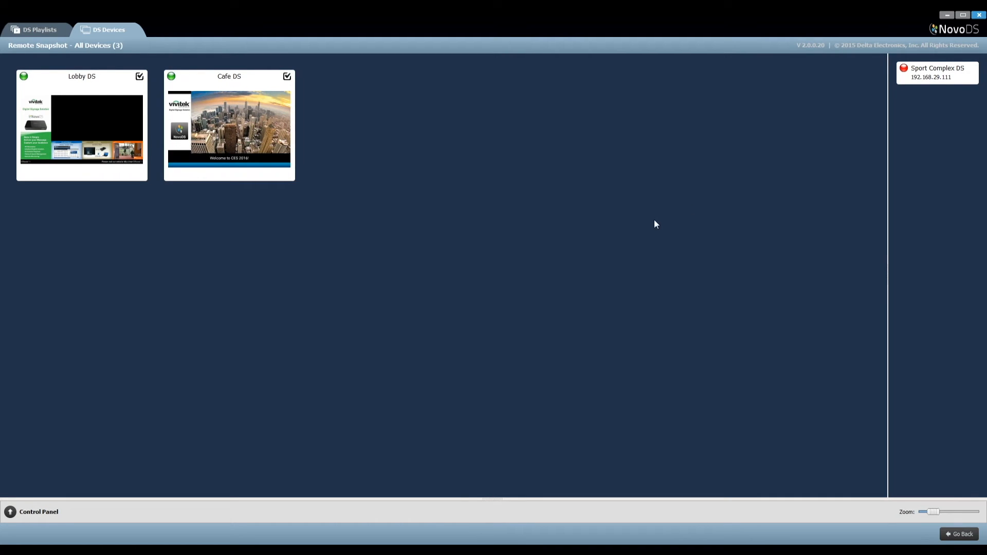
pyautogui.moveTo(569, 300)
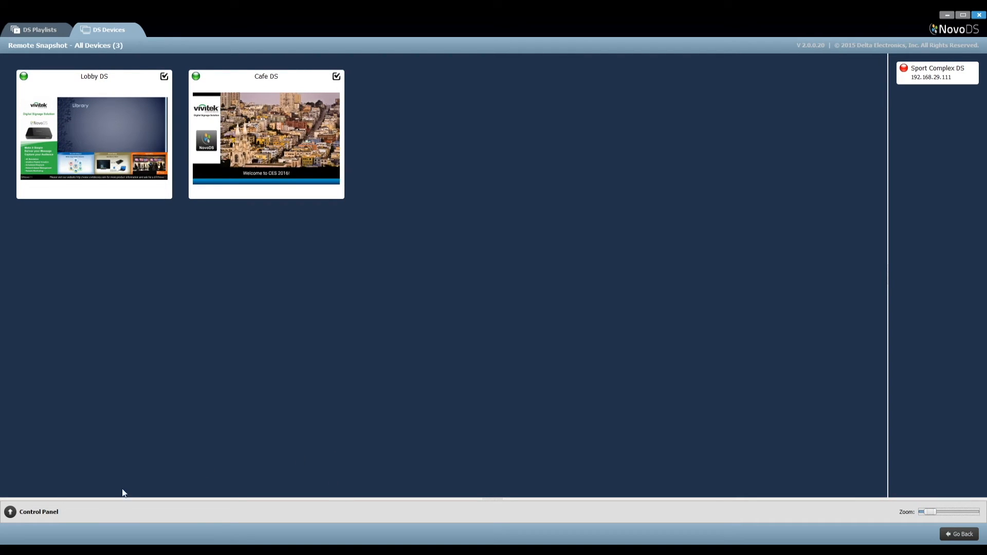
# - Target the overlay message at Cafe DS only, unticking Lobby DS, and open its content
pyautogui.click(37, 511)
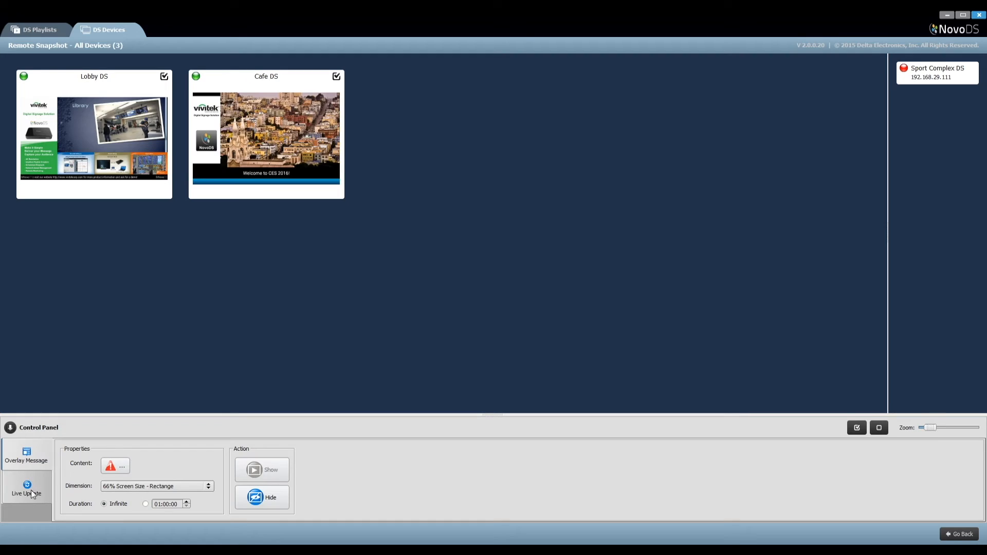
pyautogui.click(26, 490)
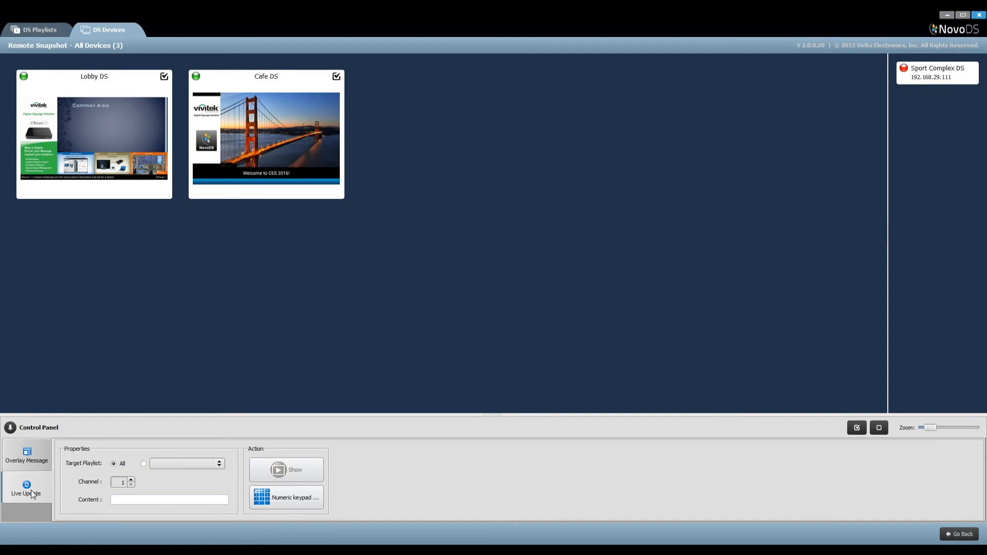
pyautogui.moveTo(36, 461)
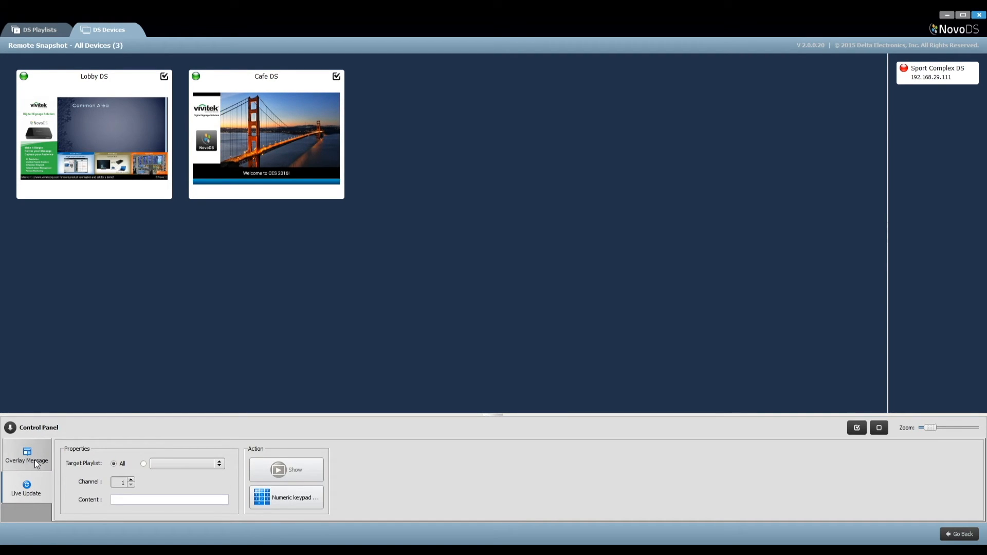
pyautogui.click(26, 455)
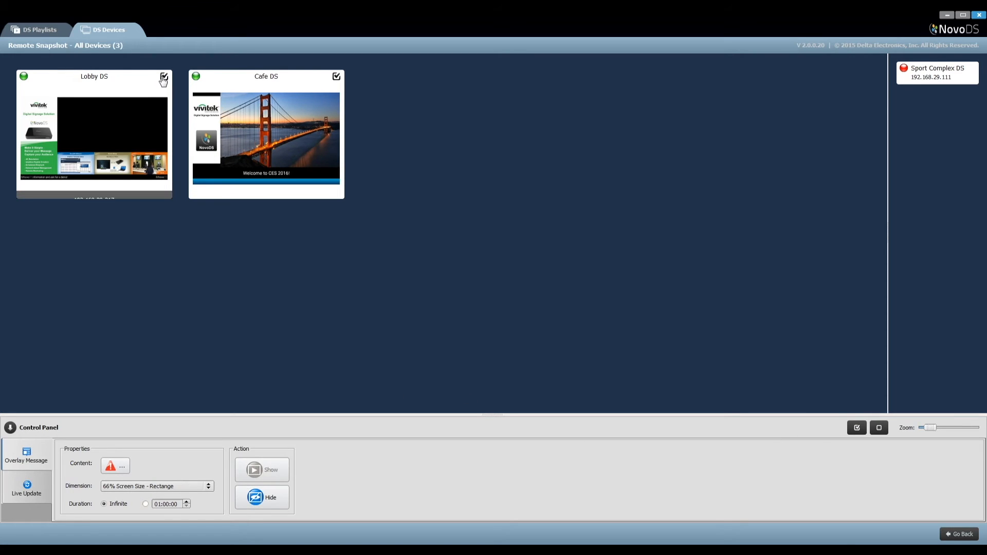
pyautogui.click(163, 76)
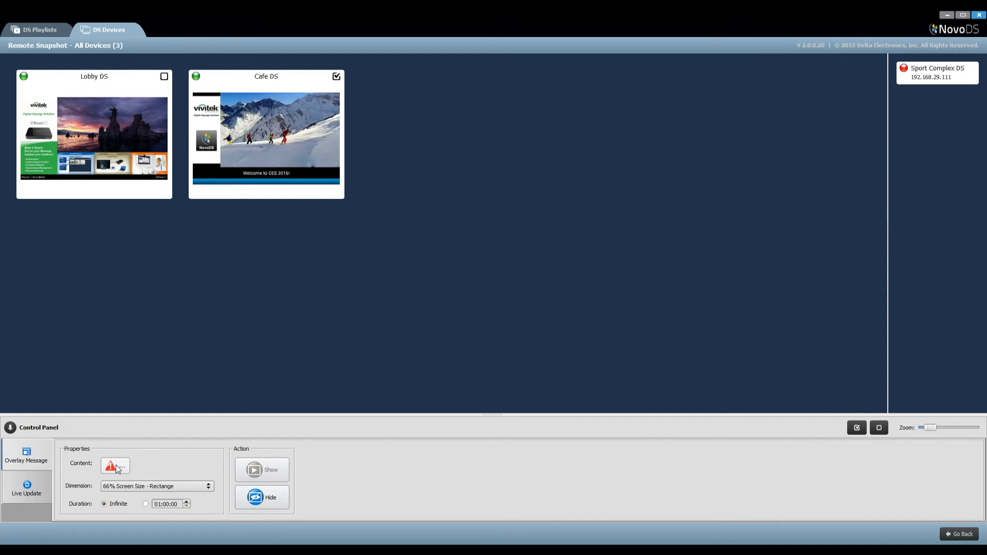
pyautogui.click(114, 465)
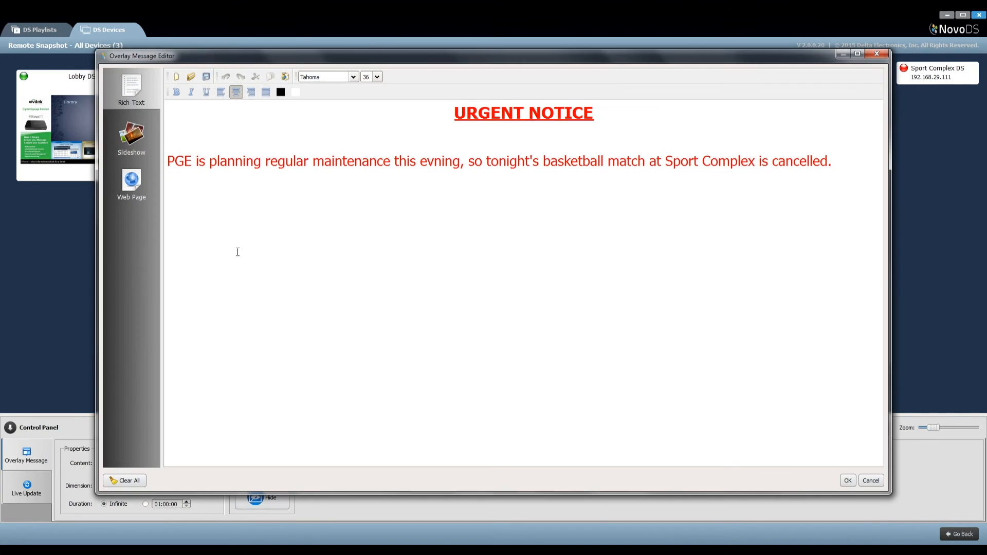
pyautogui.moveTo(144, 129)
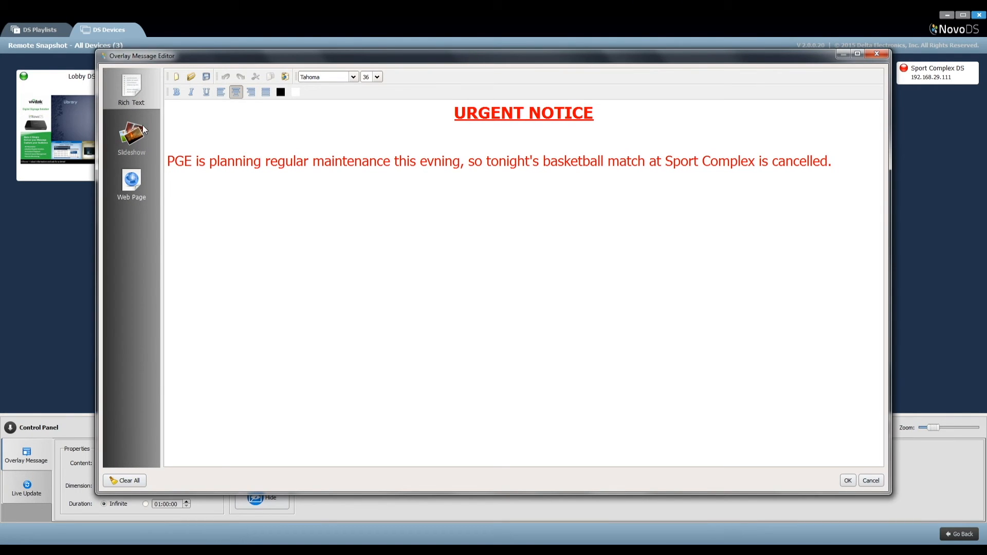
# - Preview Slideshow and Web Page options, then confirm the corrected rich-text urgent notice
pyautogui.click(131, 135)
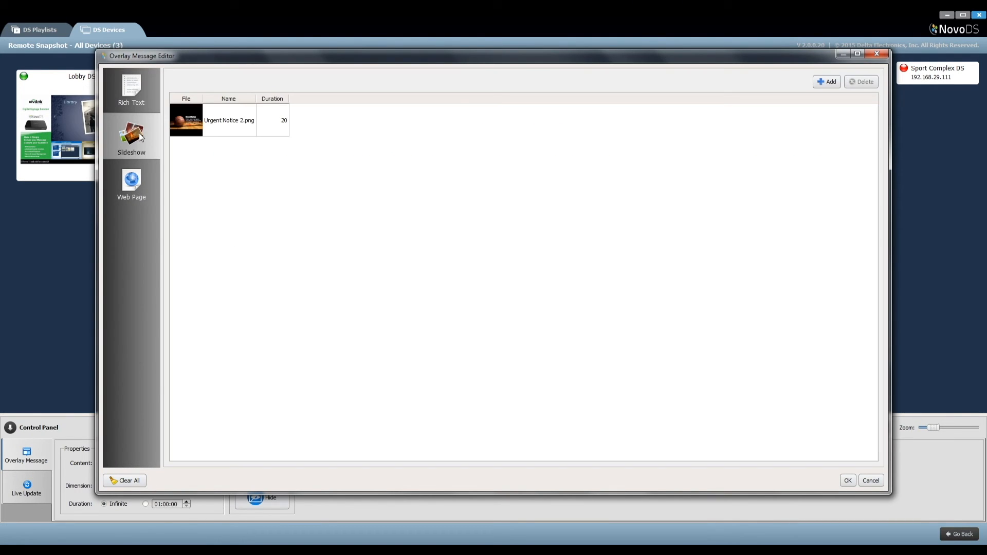
pyautogui.moveTo(140, 147)
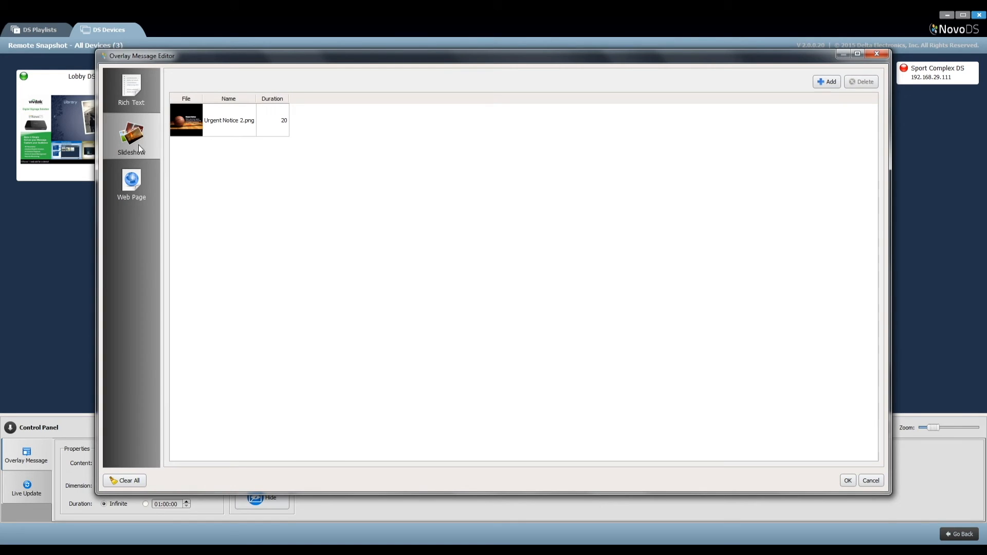
pyautogui.click(131, 183)
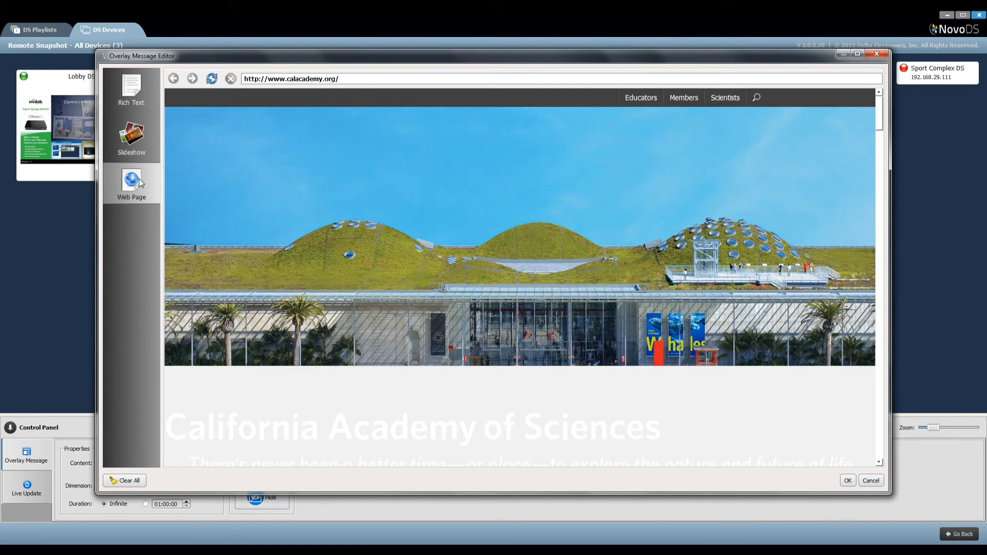
pyautogui.click(131, 88)
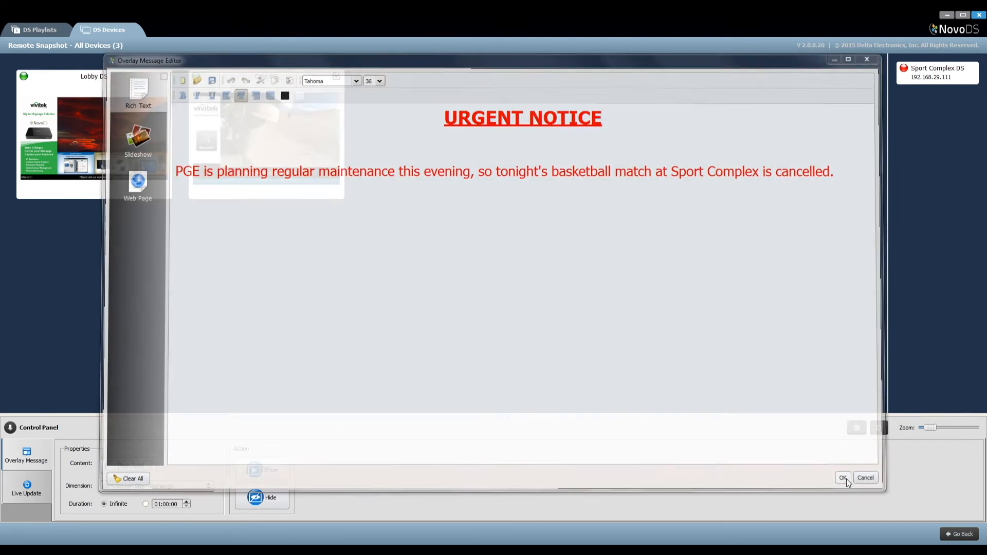
pyautogui.click(843, 478)
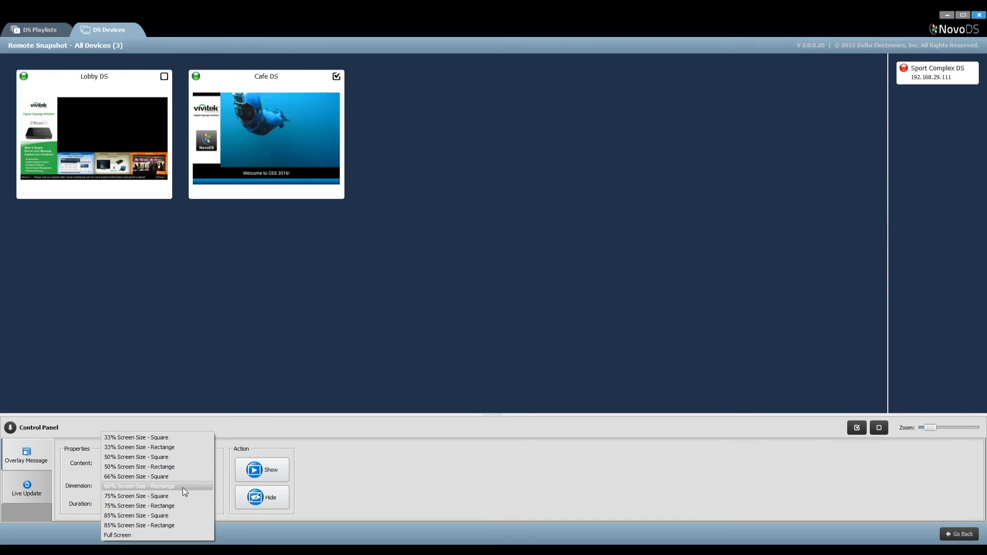
# - Show the rich-text urgent notice on Cafe DS as a 50% rectangle, then hide it
pyautogui.click(139, 467)
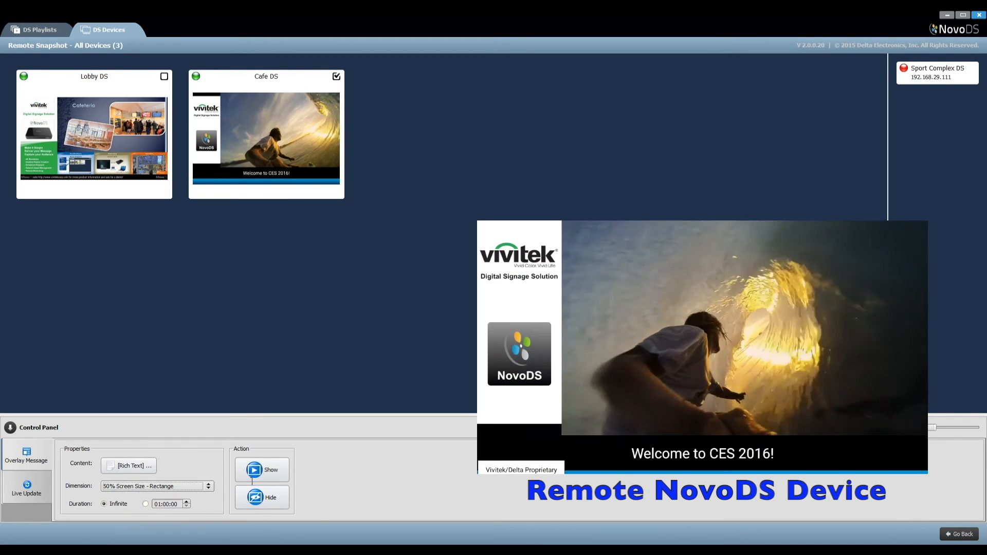
pyautogui.click(262, 469)
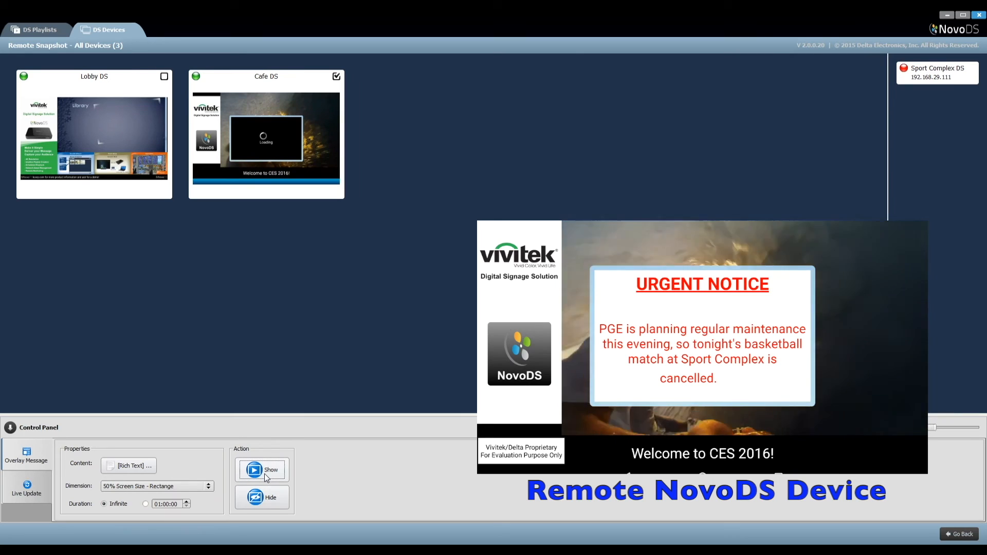
pyautogui.click(262, 471)
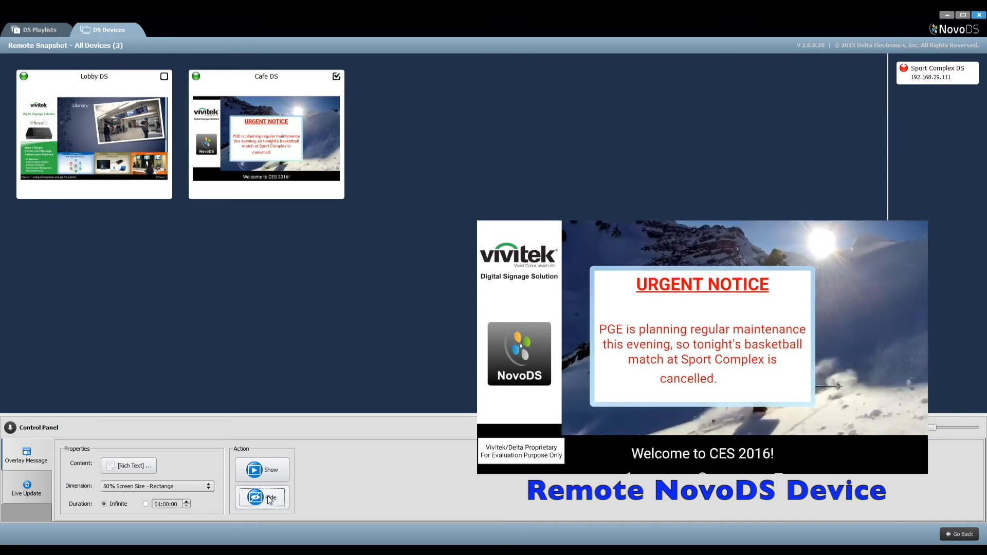
pyautogui.click(261, 497)
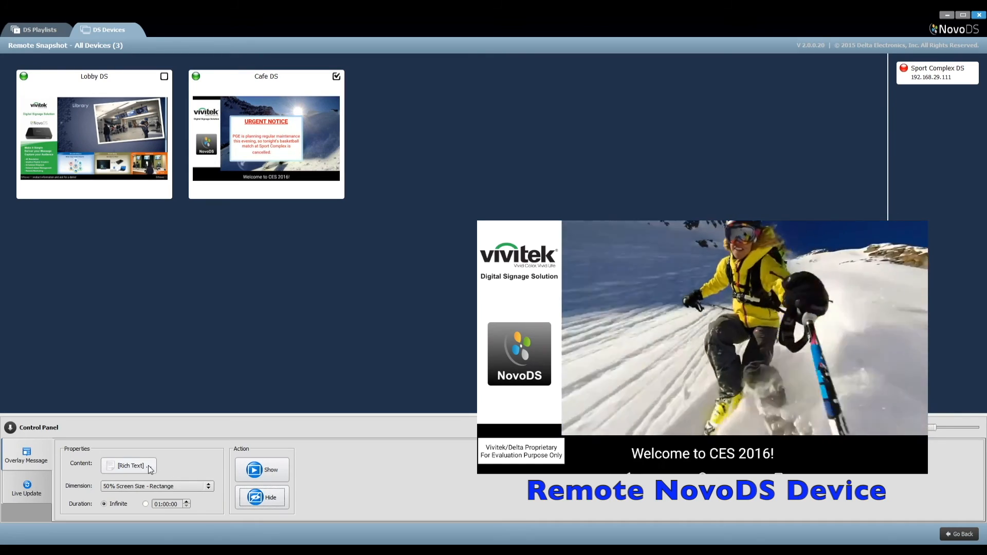
# - Switch overlay content to the basketball slideshow, show it at 66% on Cafe DS, then hide it
pyautogui.click(129, 465)
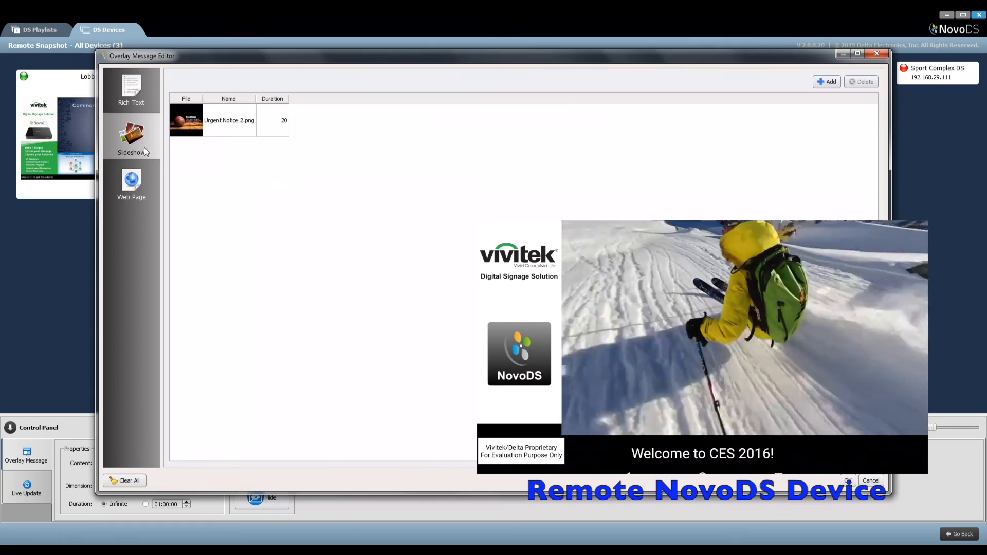
pyautogui.click(849, 481)
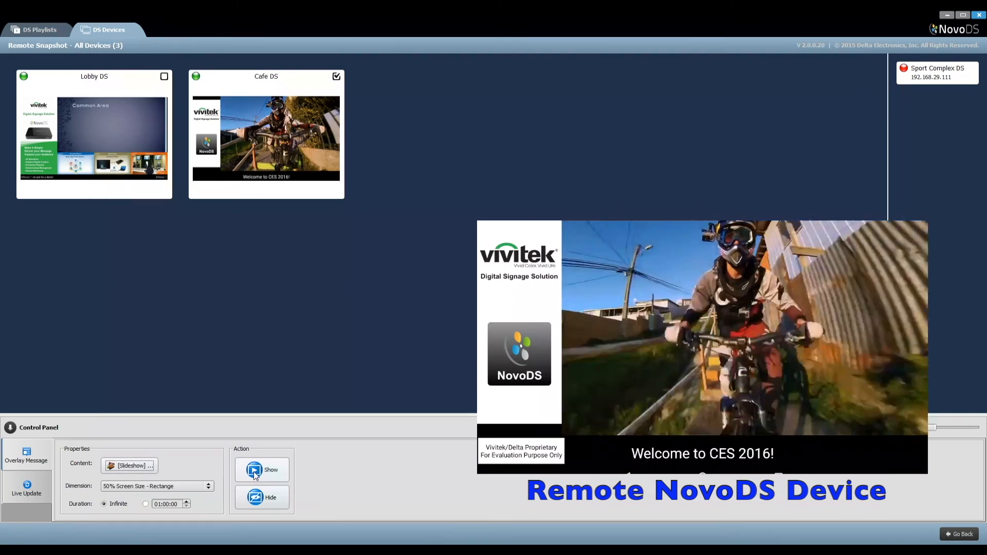
pyautogui.click(261, 470)
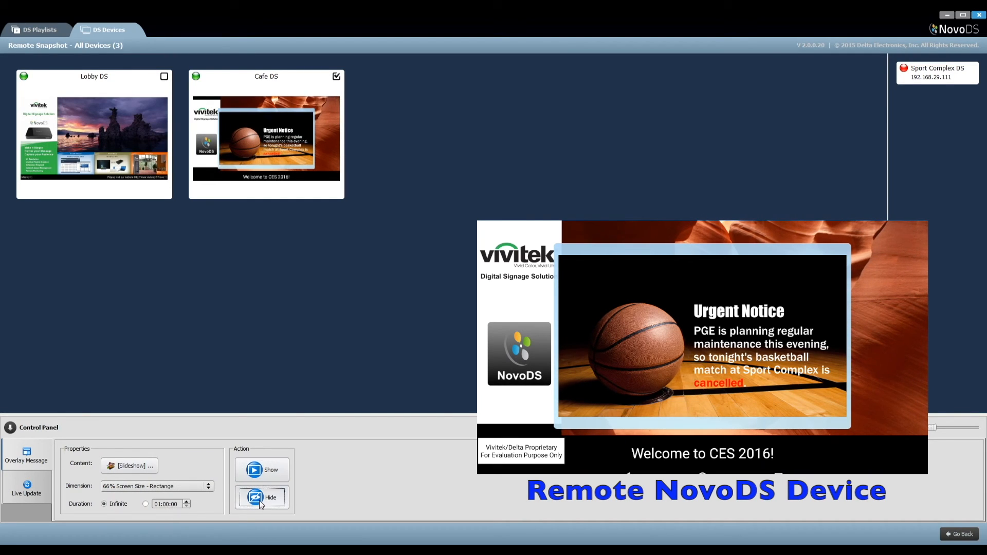
pyautogui.click(261, 497)
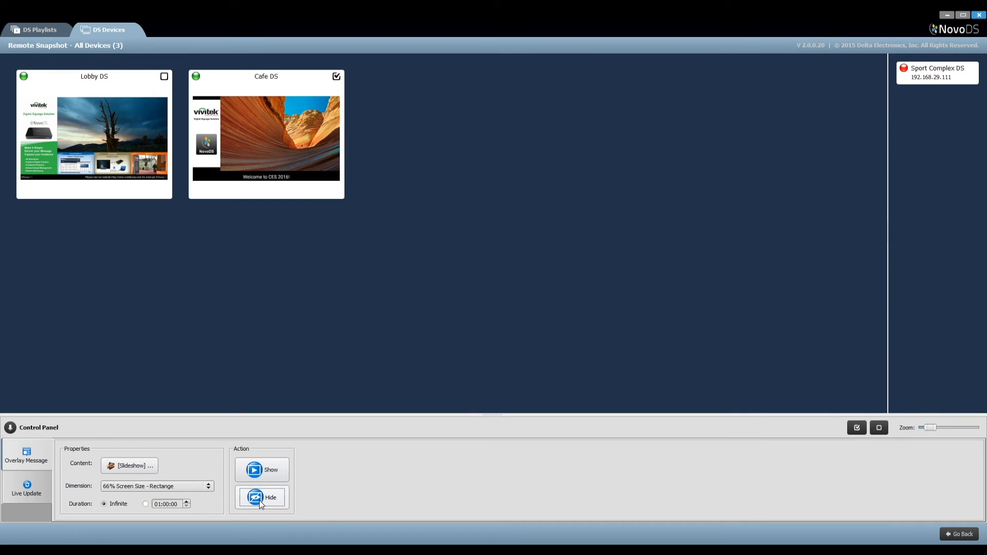
pyautogui.click(26, 488)
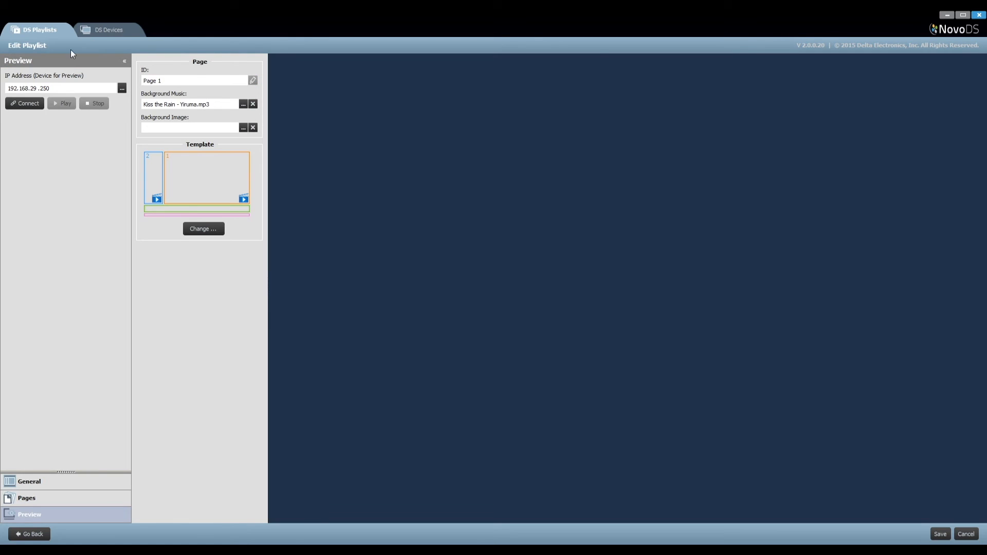
pyautogui.moveTo(55, 517)
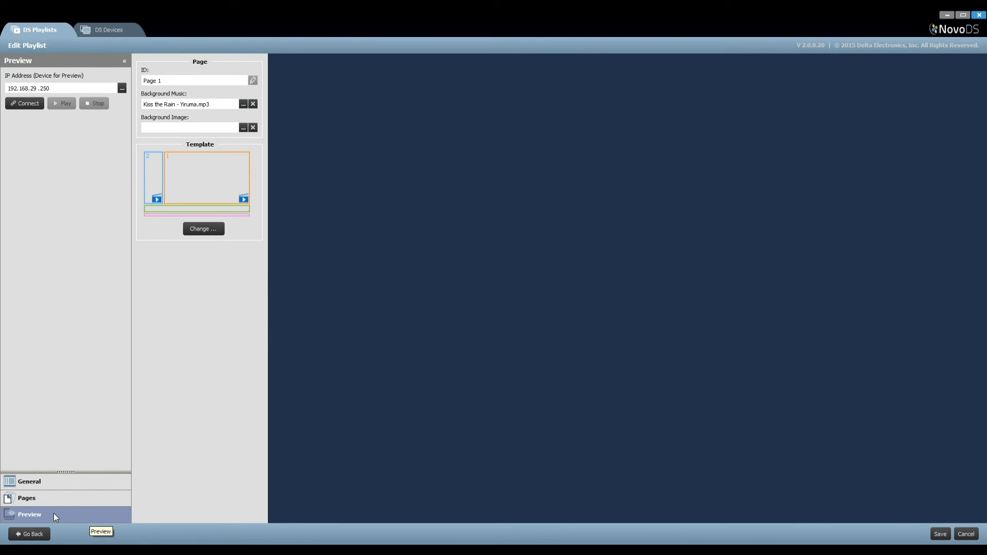
# - Inspect the Museum playlist's Region 3 Live Feeds on Channel ID 1, then go back to DS Devices
pyautogui.click(29, 534)
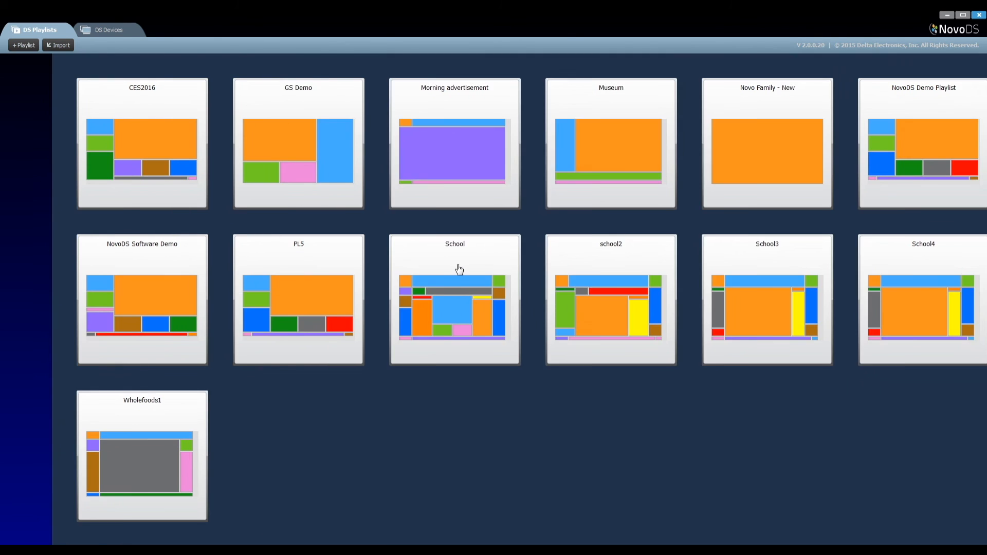
pyautogui.doubleClick(610, 143)
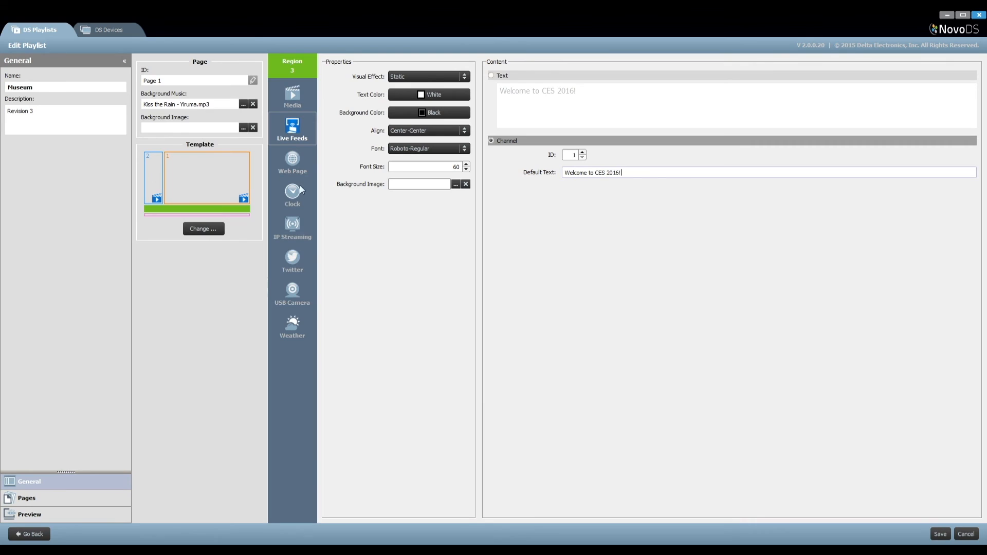
pyautogui.moveTo(437, 78)
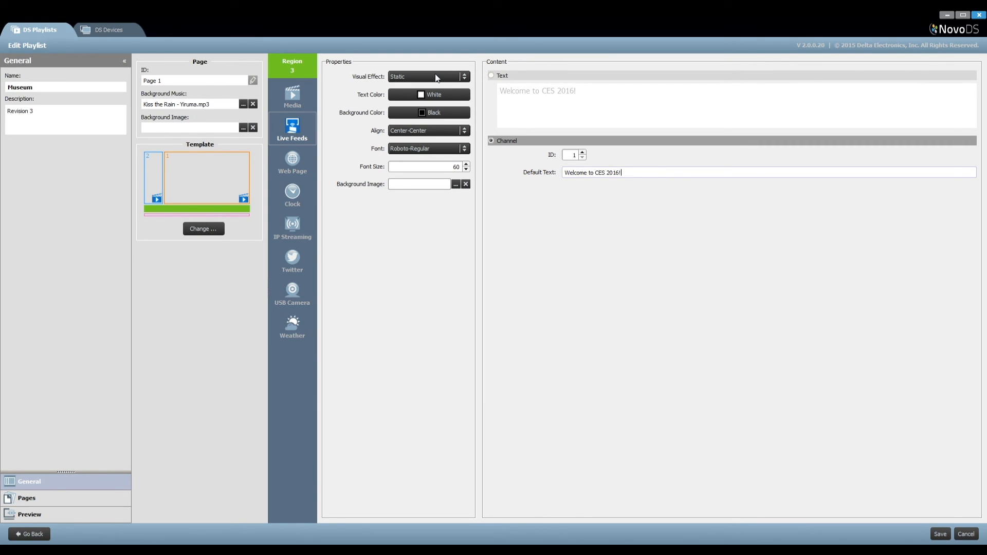
pyautogui.moveTo(519, 146)
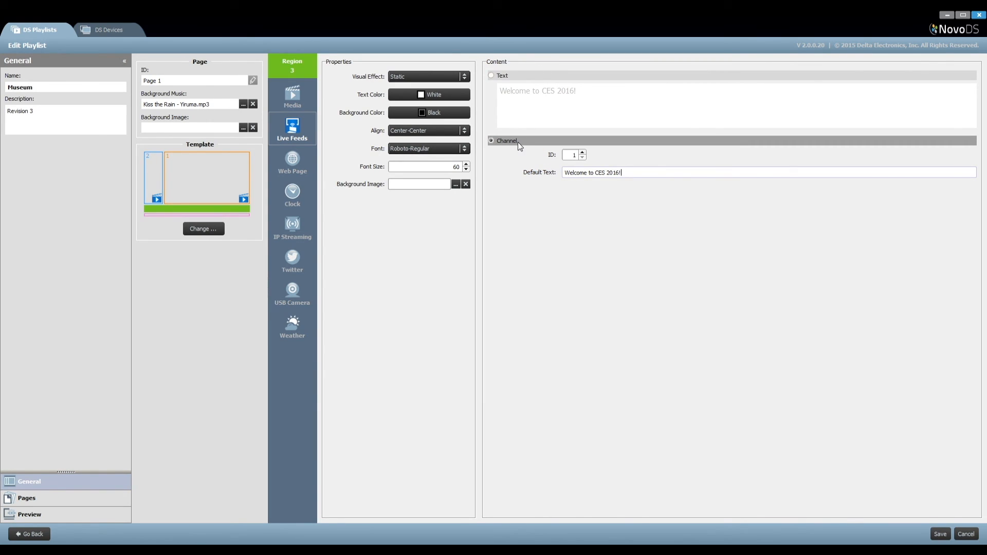
pyautogui.moveTo(582, 159)
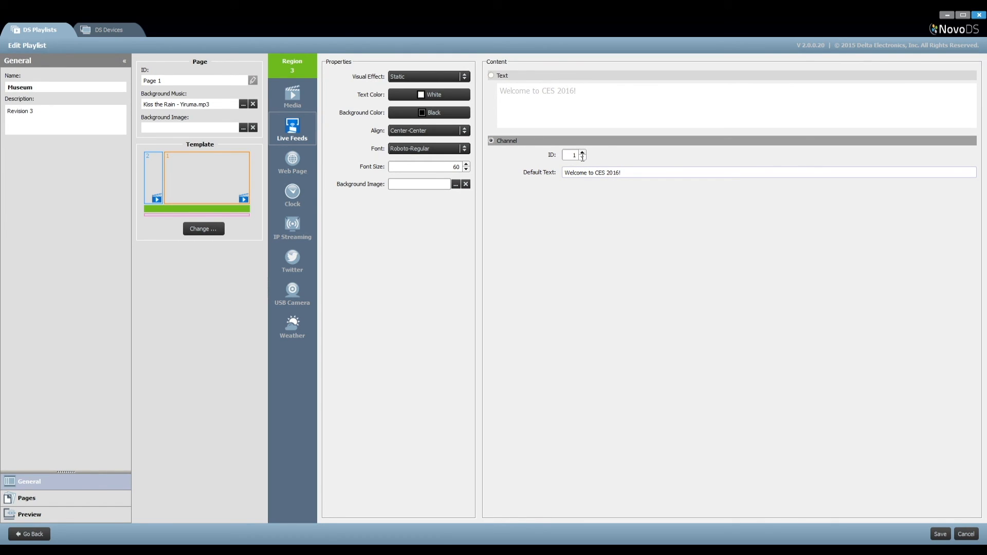
pyautogui.moveTo(544, 128)
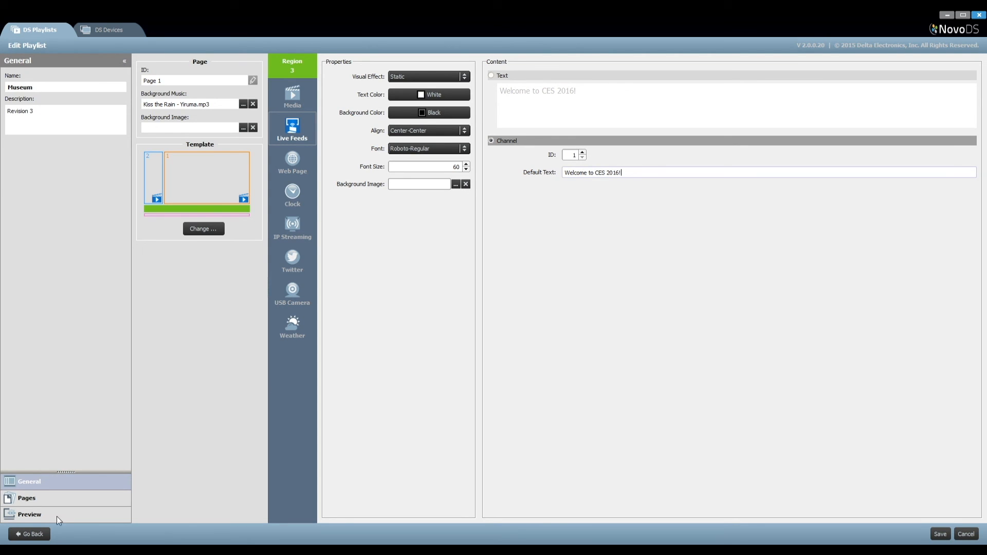
pyautogui.click(108, 30)
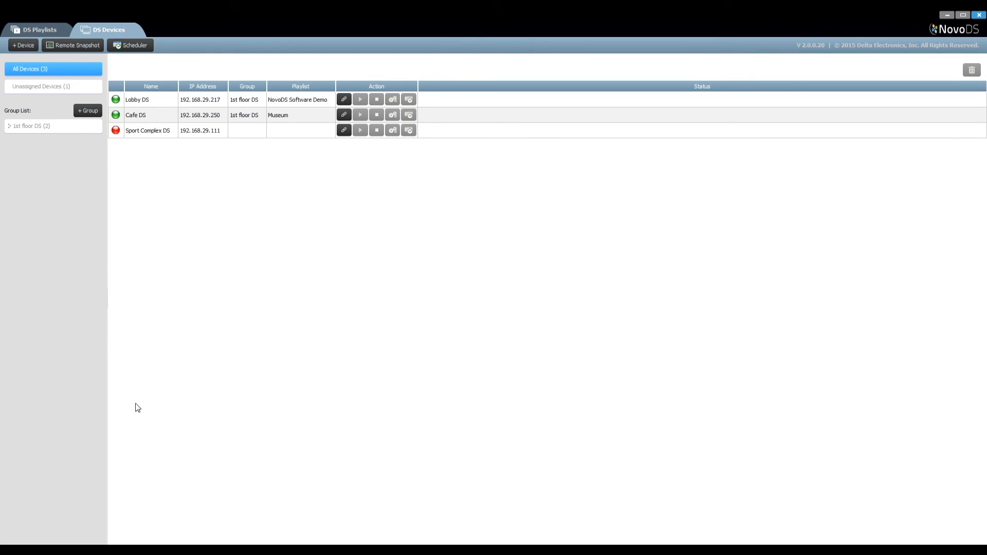
# - Push 'Welcome to our booth!' to live channel 1 for Cafe DS's ticker
pyautogui.click(73, 45)
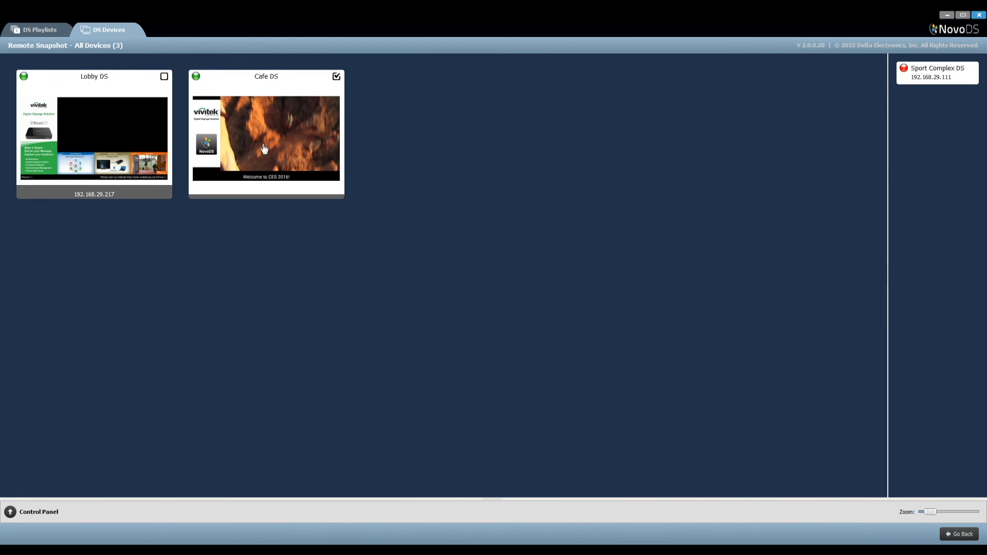
pyautogui.click(39, 512)
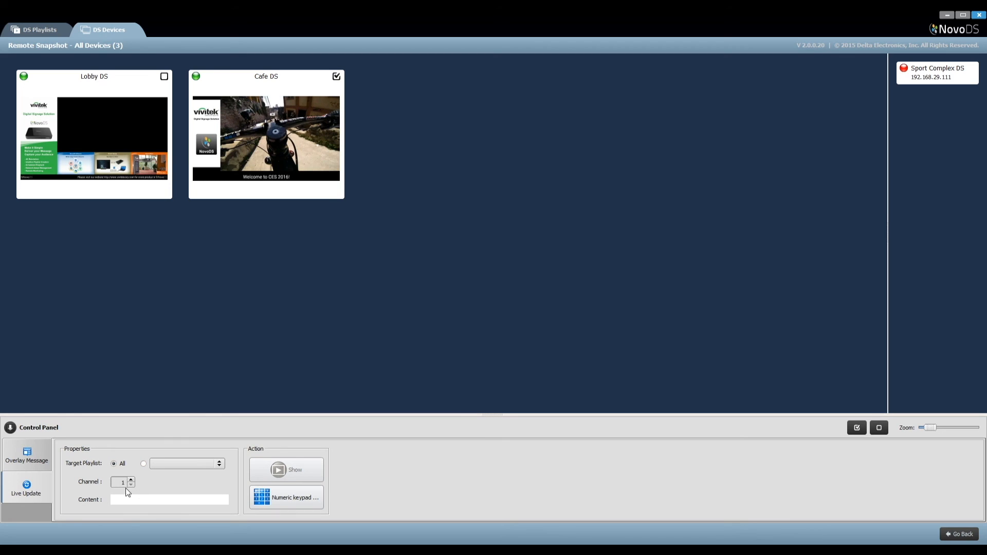
pyautogui.click(170, 500)
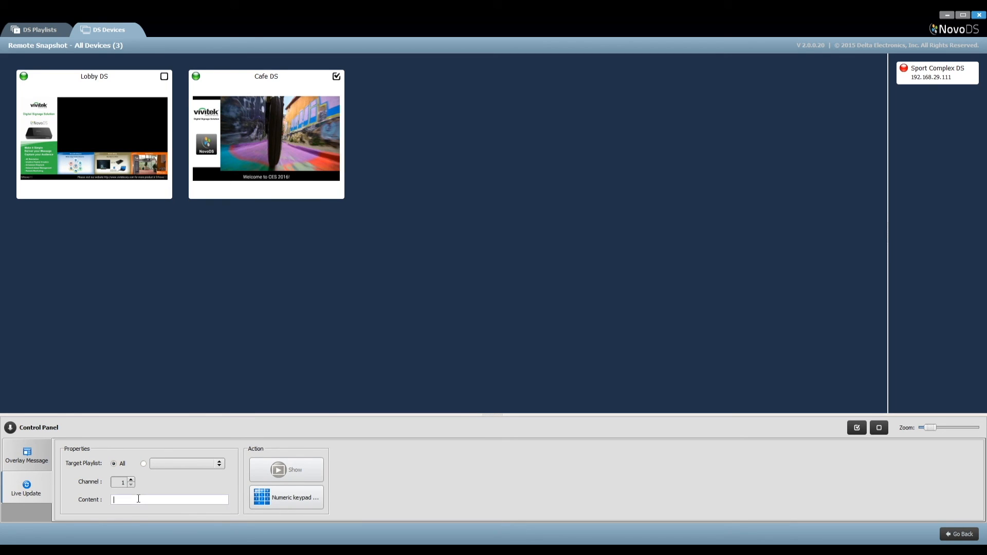
pyautogui.write('Welcome to our booth@')
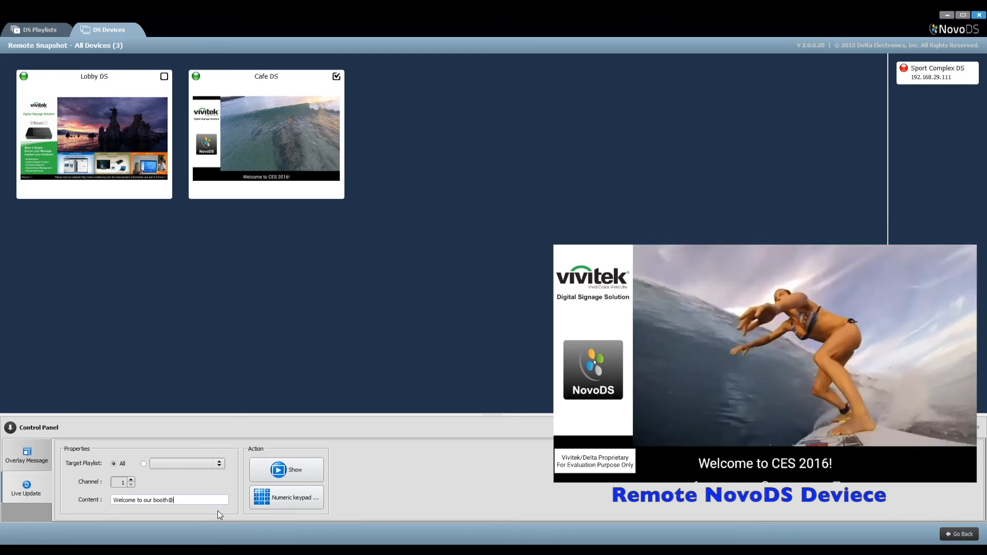
pyautogui.click(286, 470)
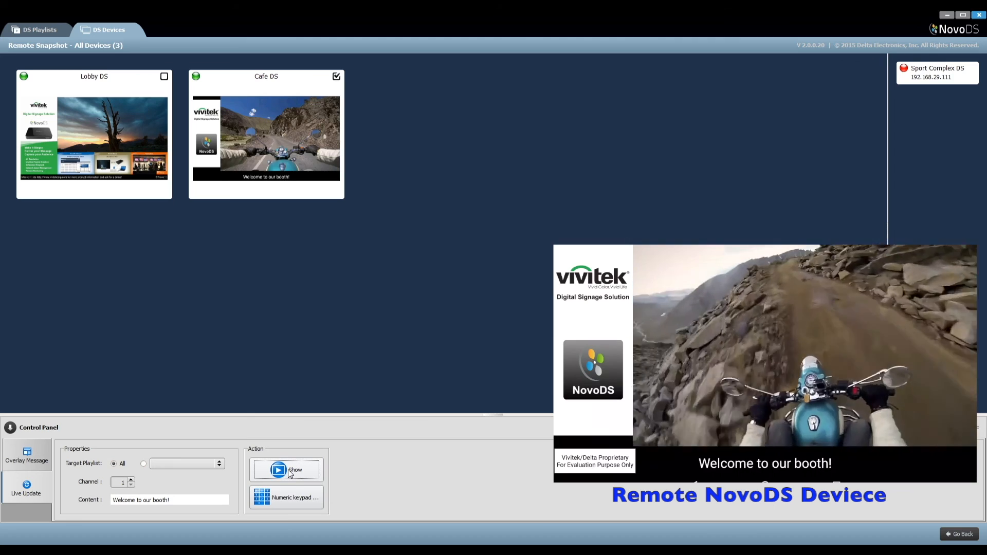
pyautogui.click(286, 498)
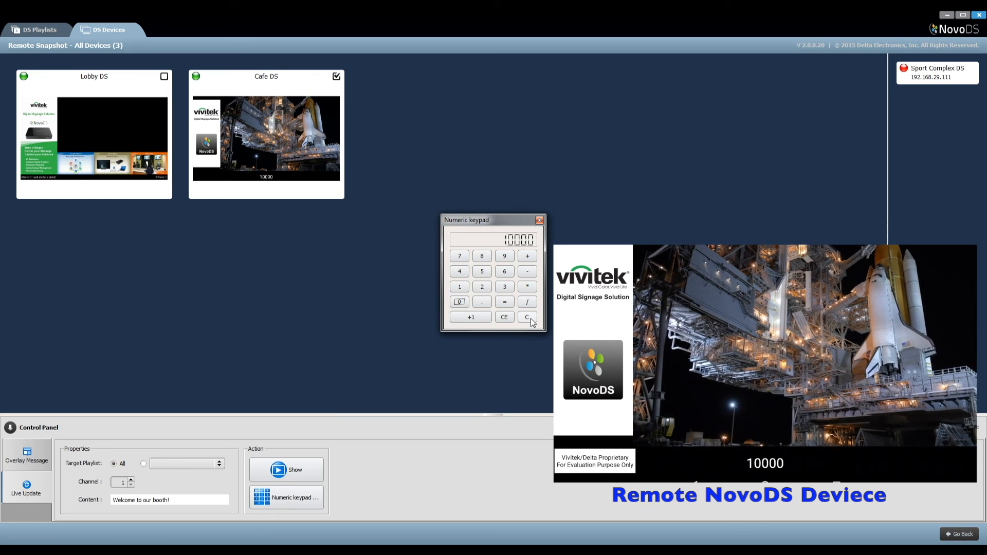
# - Leave the ticker showing 4, close the numeric keypad, and return to the device list
pyautogui.click(527, 317)
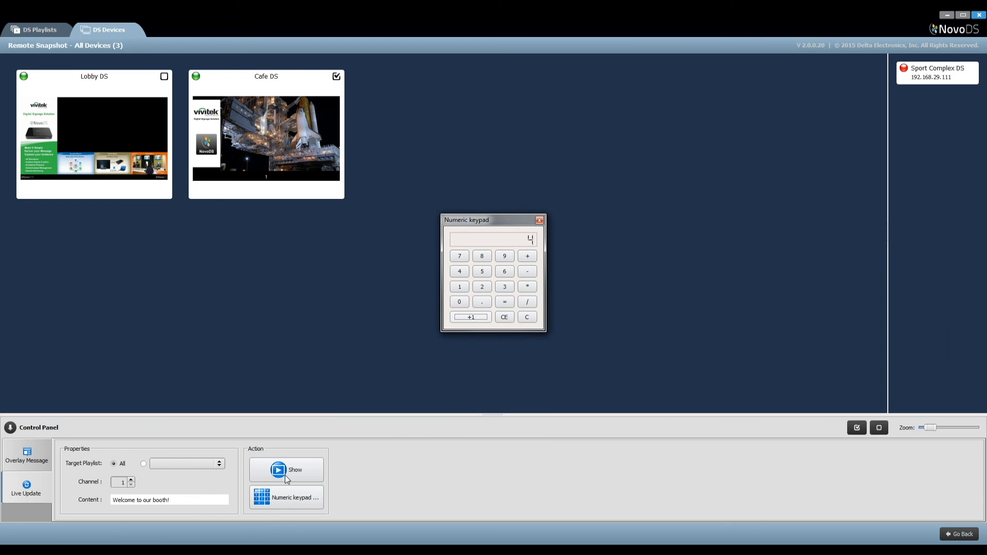
pyautogui.click(960, 534)
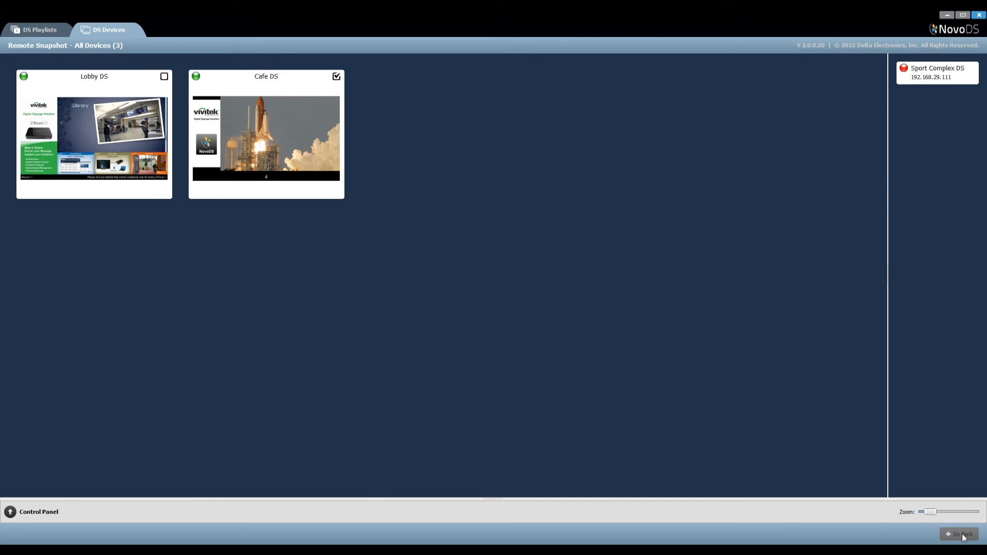
pyautogui.click(962, 534)
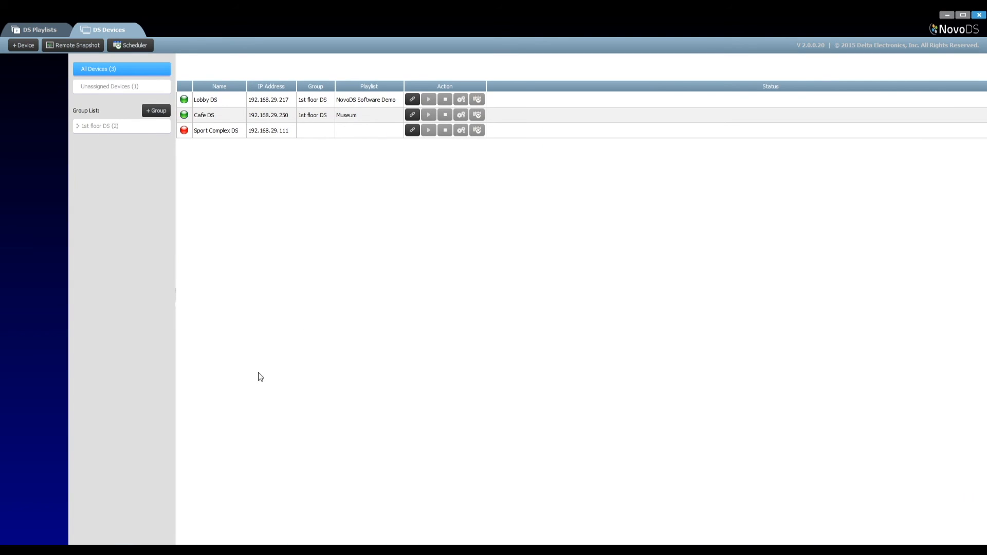